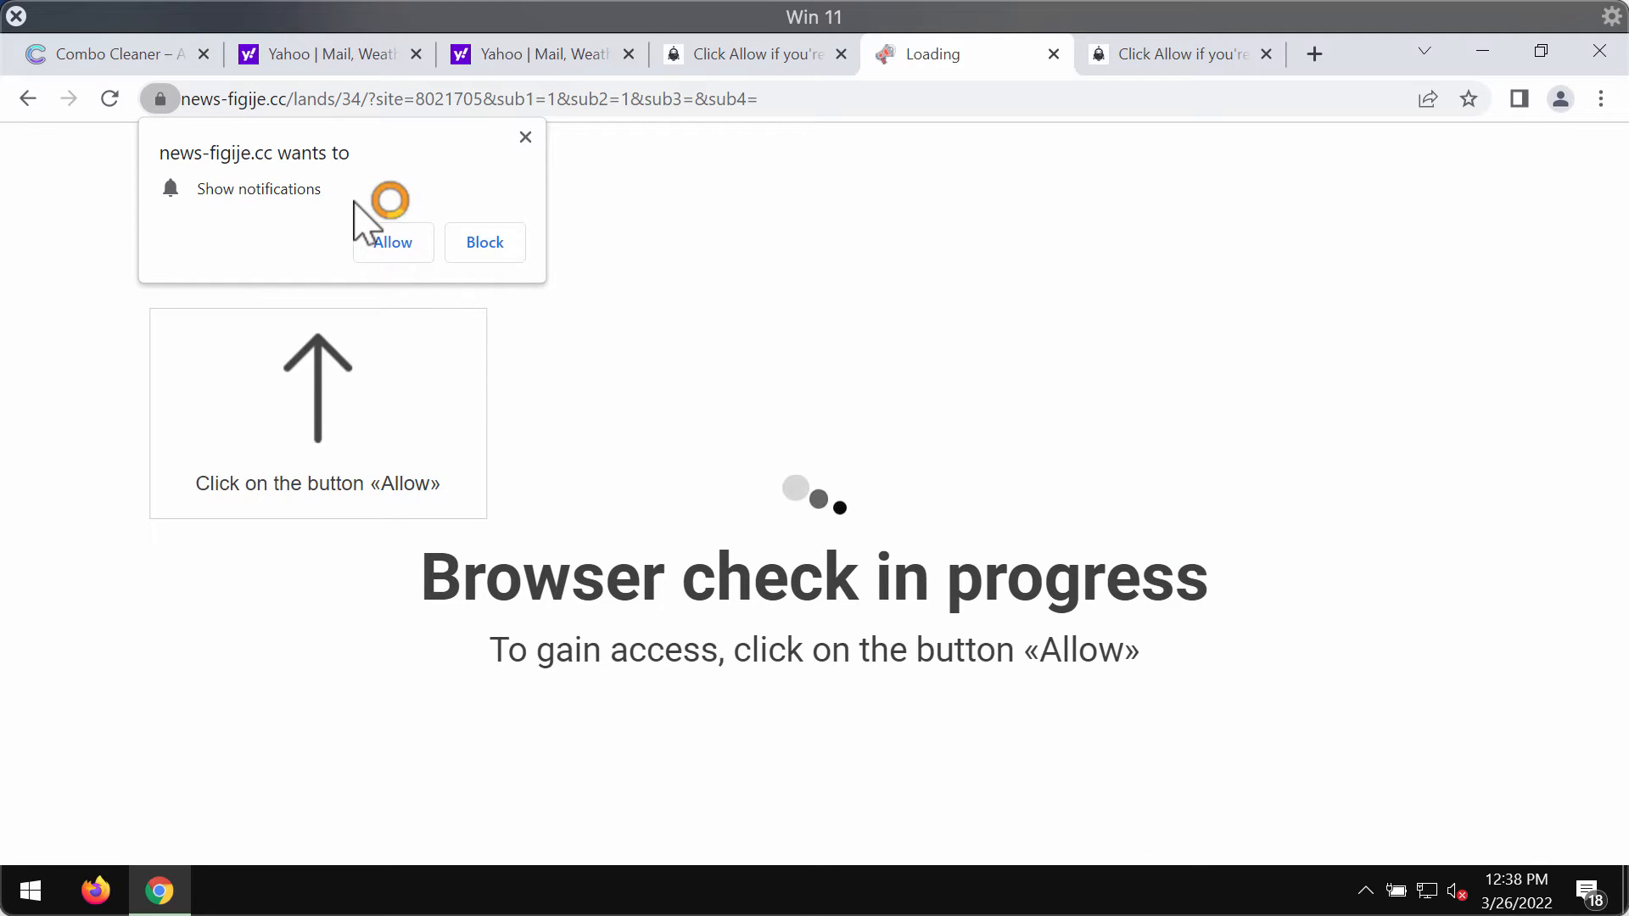
# Step: Allow news-figije.cc to show notifications from its permission prompt
pyautogui.click(392, 243)
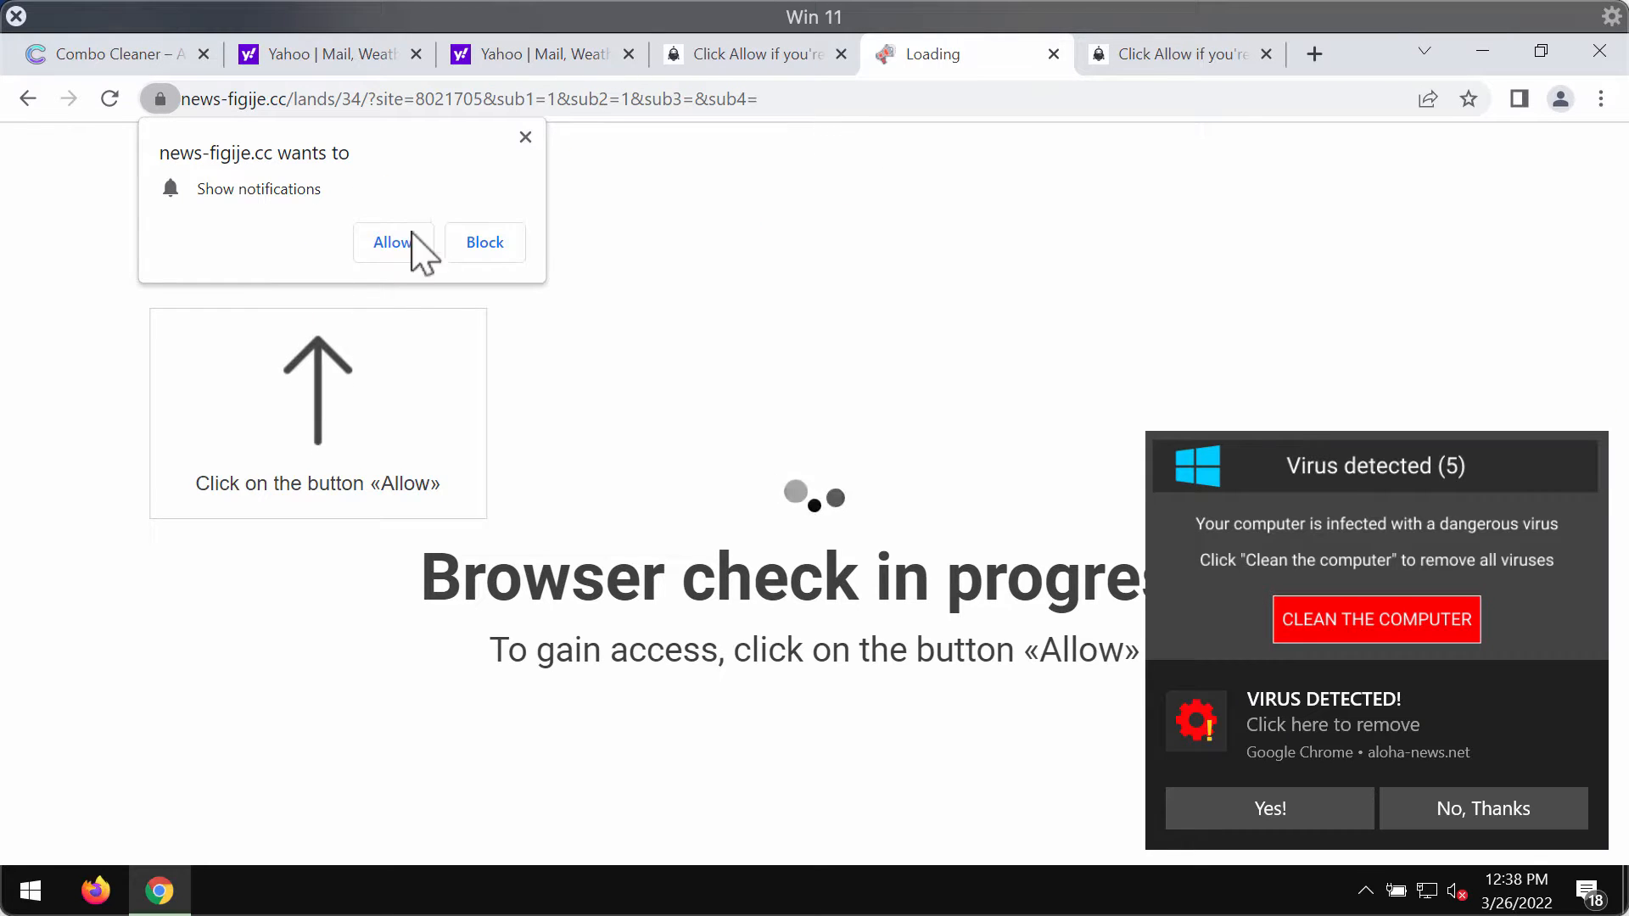
pyautogui.click(392, 243)
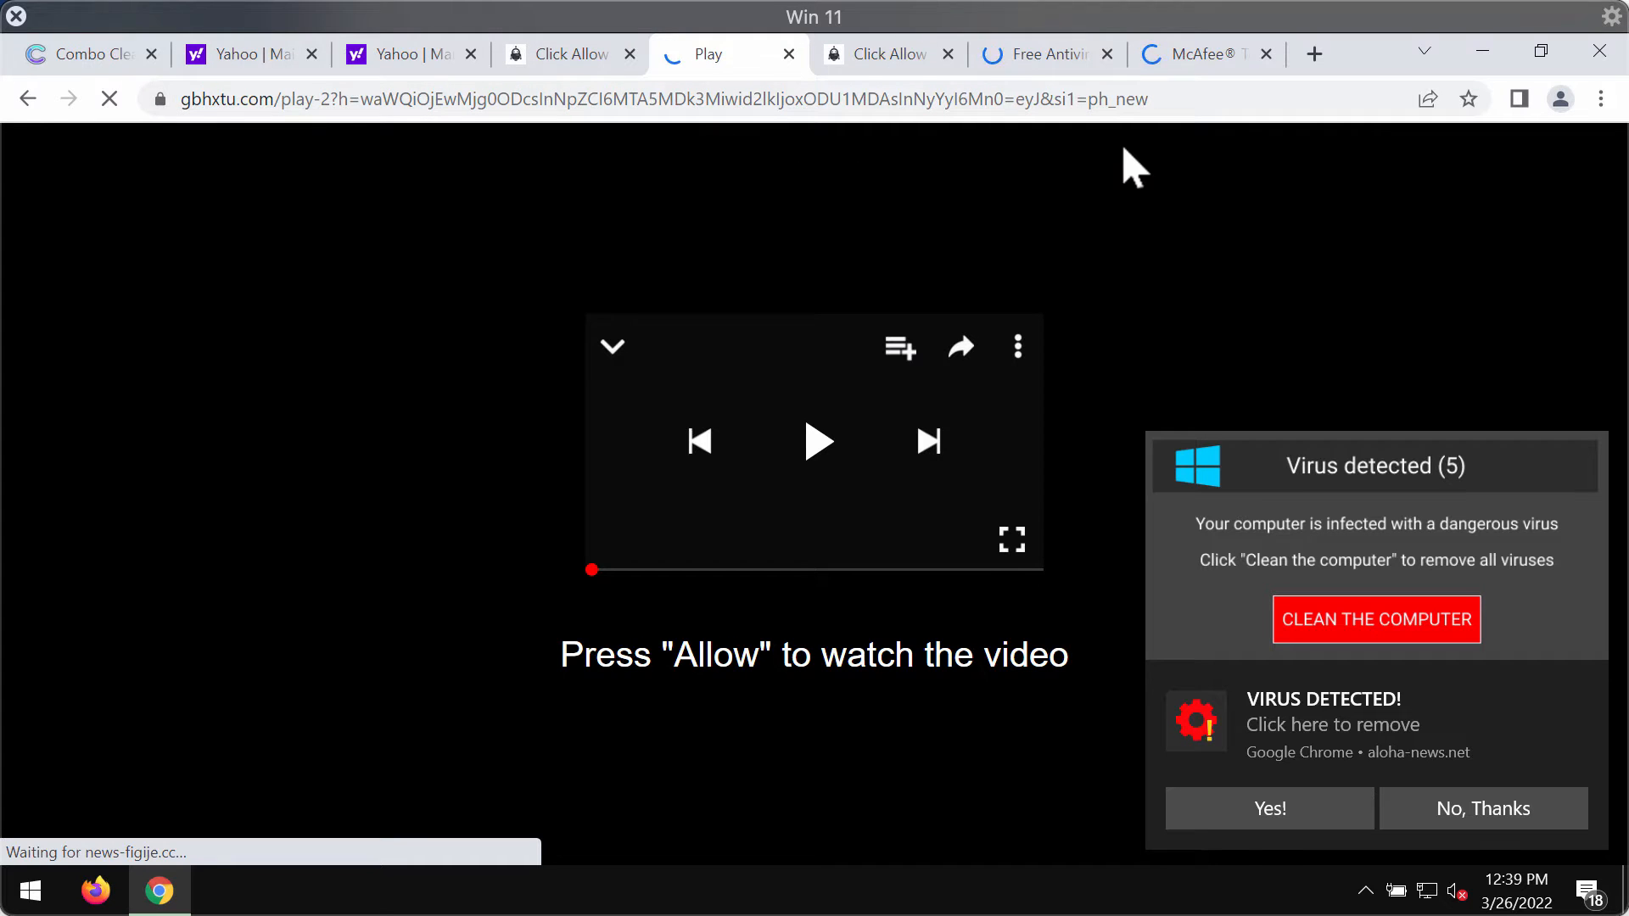
pyautogui.moveTo(706, 167)
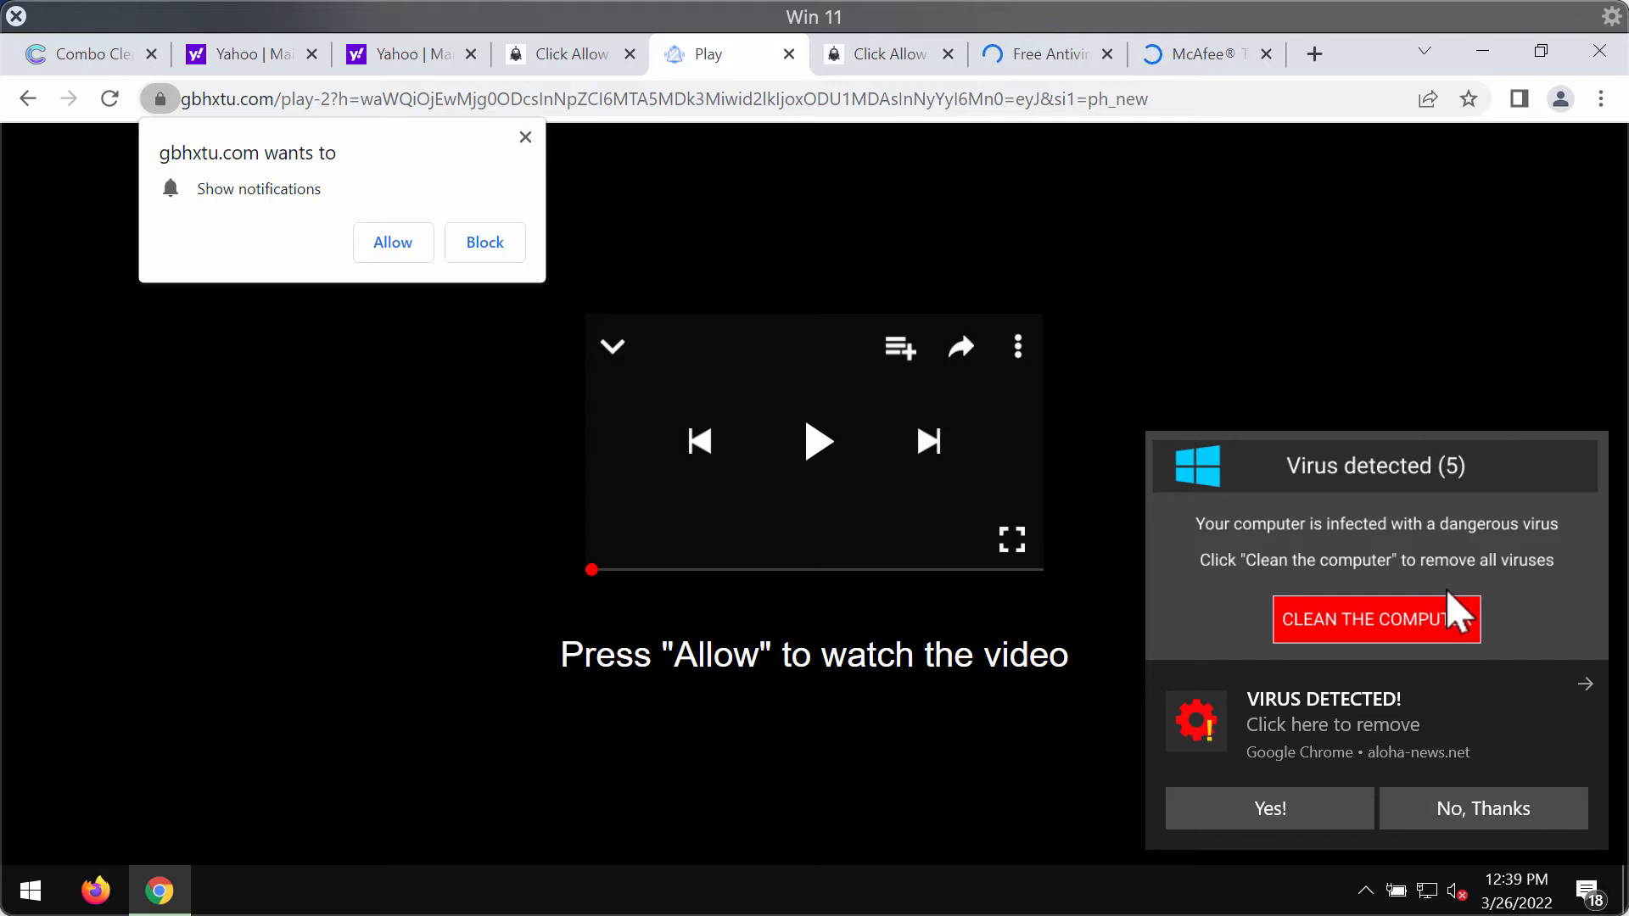
pyautogui.moveTo(1396, 441)
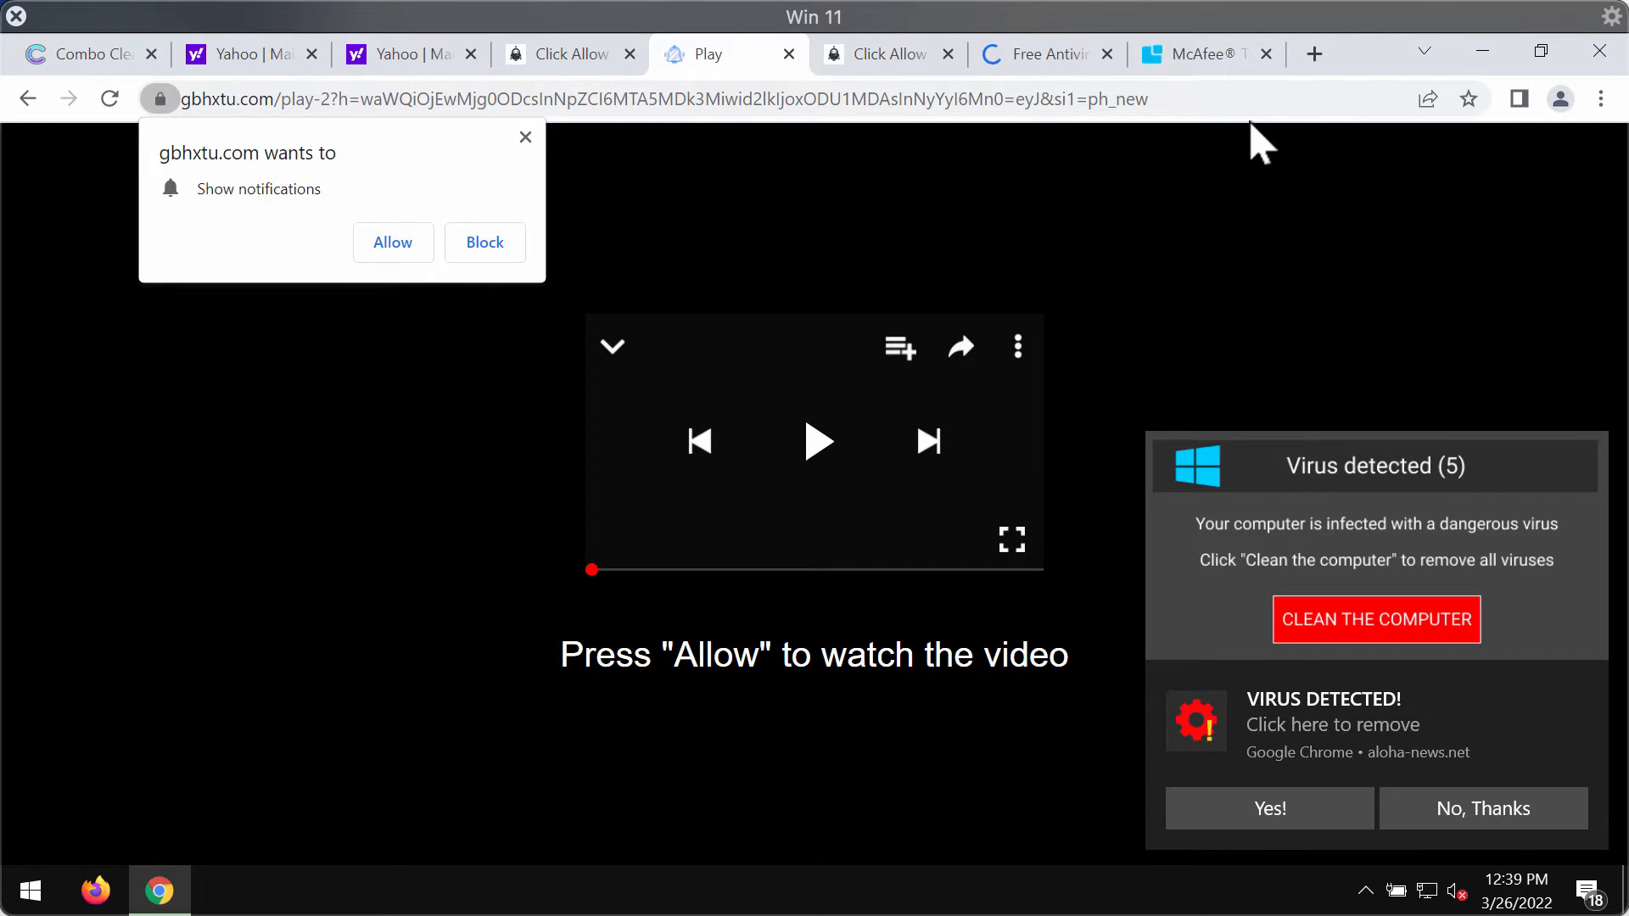
# Step: Remove news-figije.cc from the Allowed notification sites under Security and Privacy, then leave Settings
pyautogui.click(1600, 99)
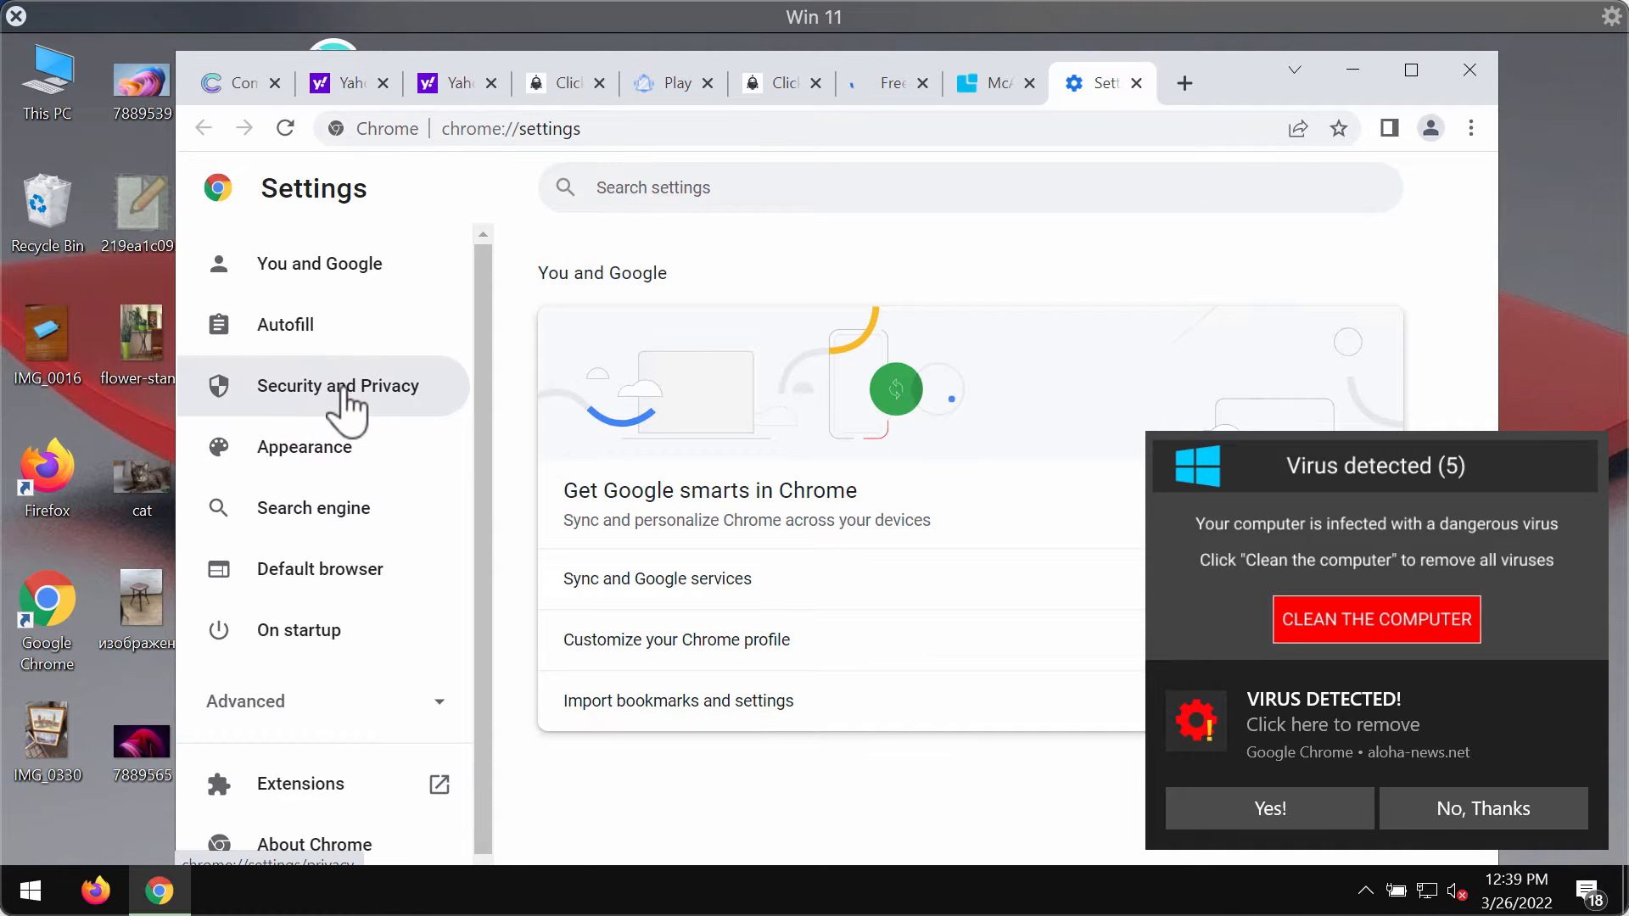
pyautogui.click(337, 386)
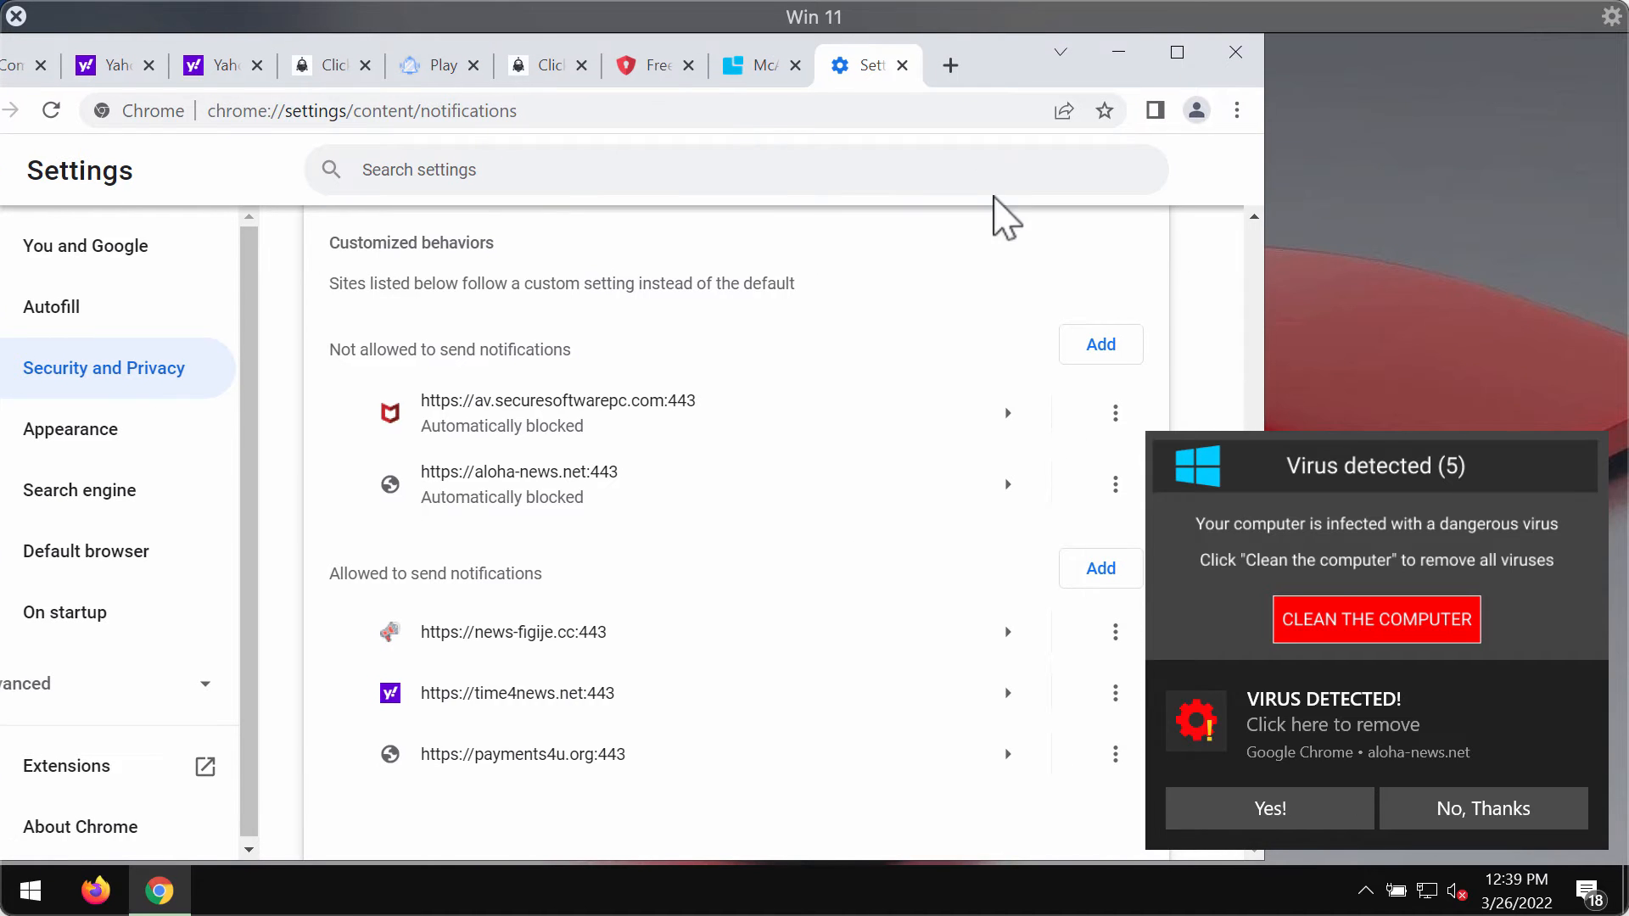
pyautogui.moveTo(1001, 255)
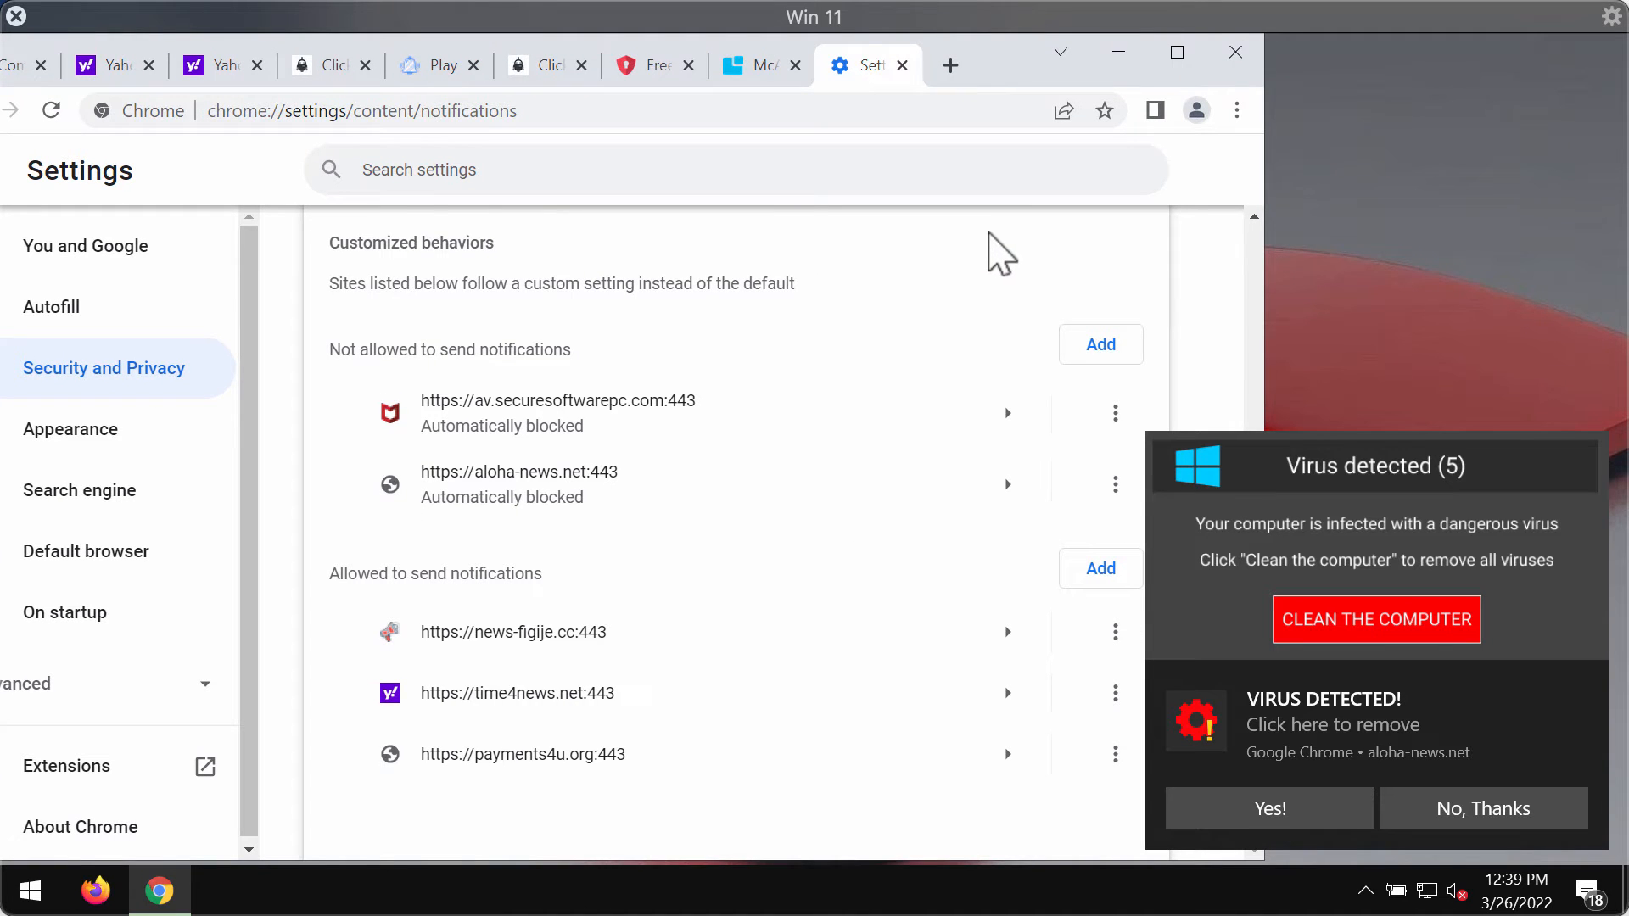
pyautogui.moveTo(1062, 837)
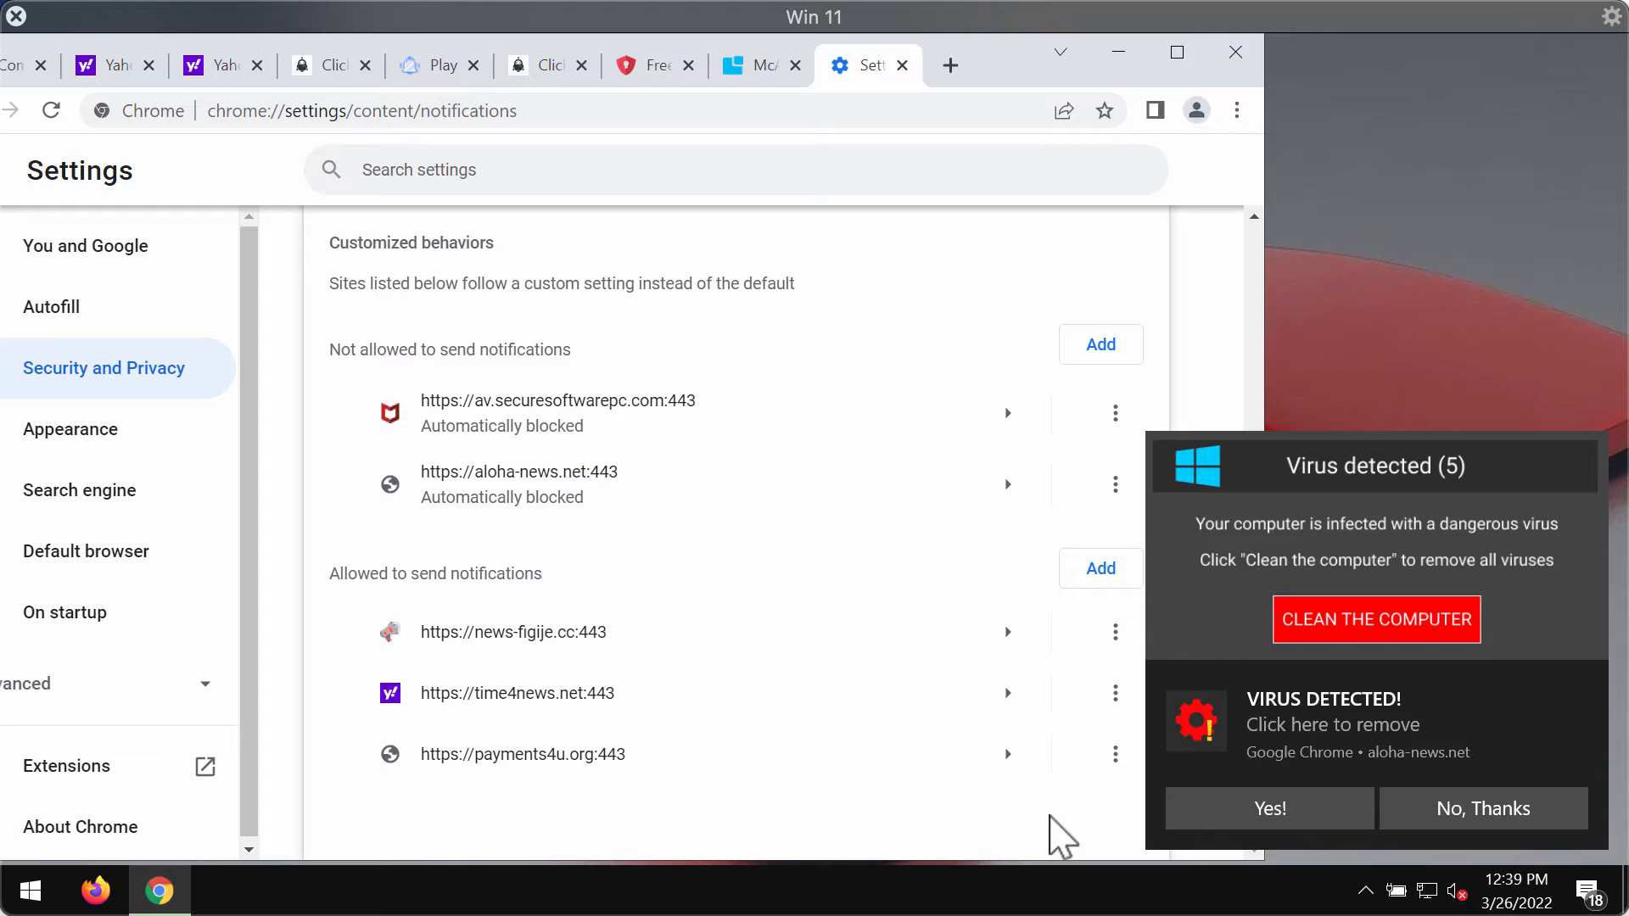
pyautogui.moveTo(1085, 650)
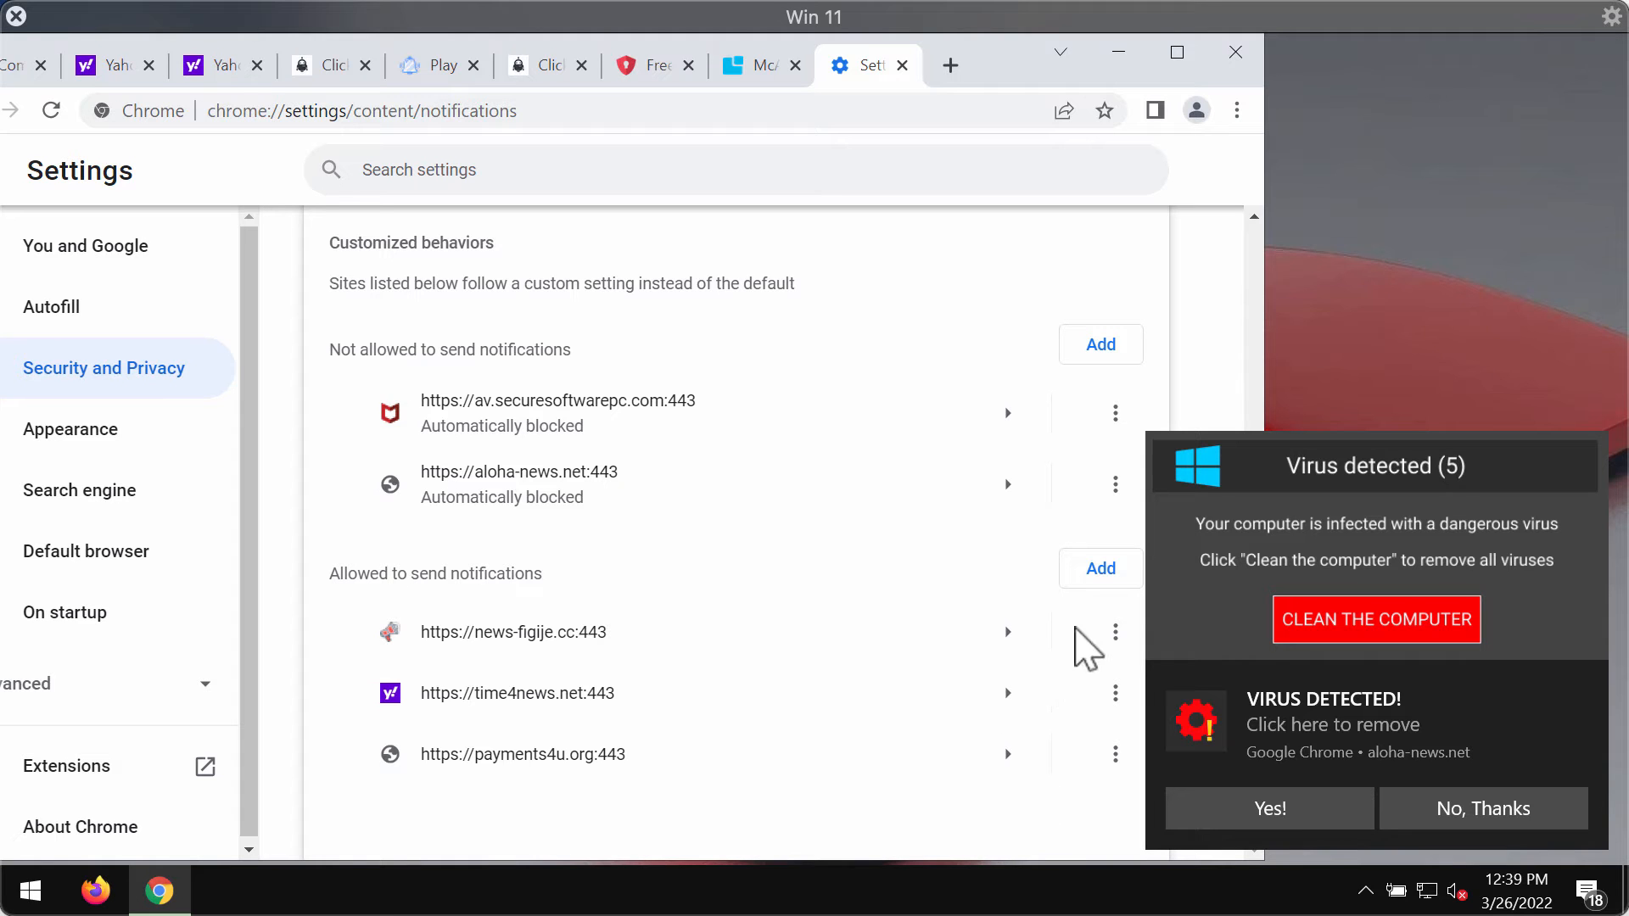
pyautogui.scroll(3)
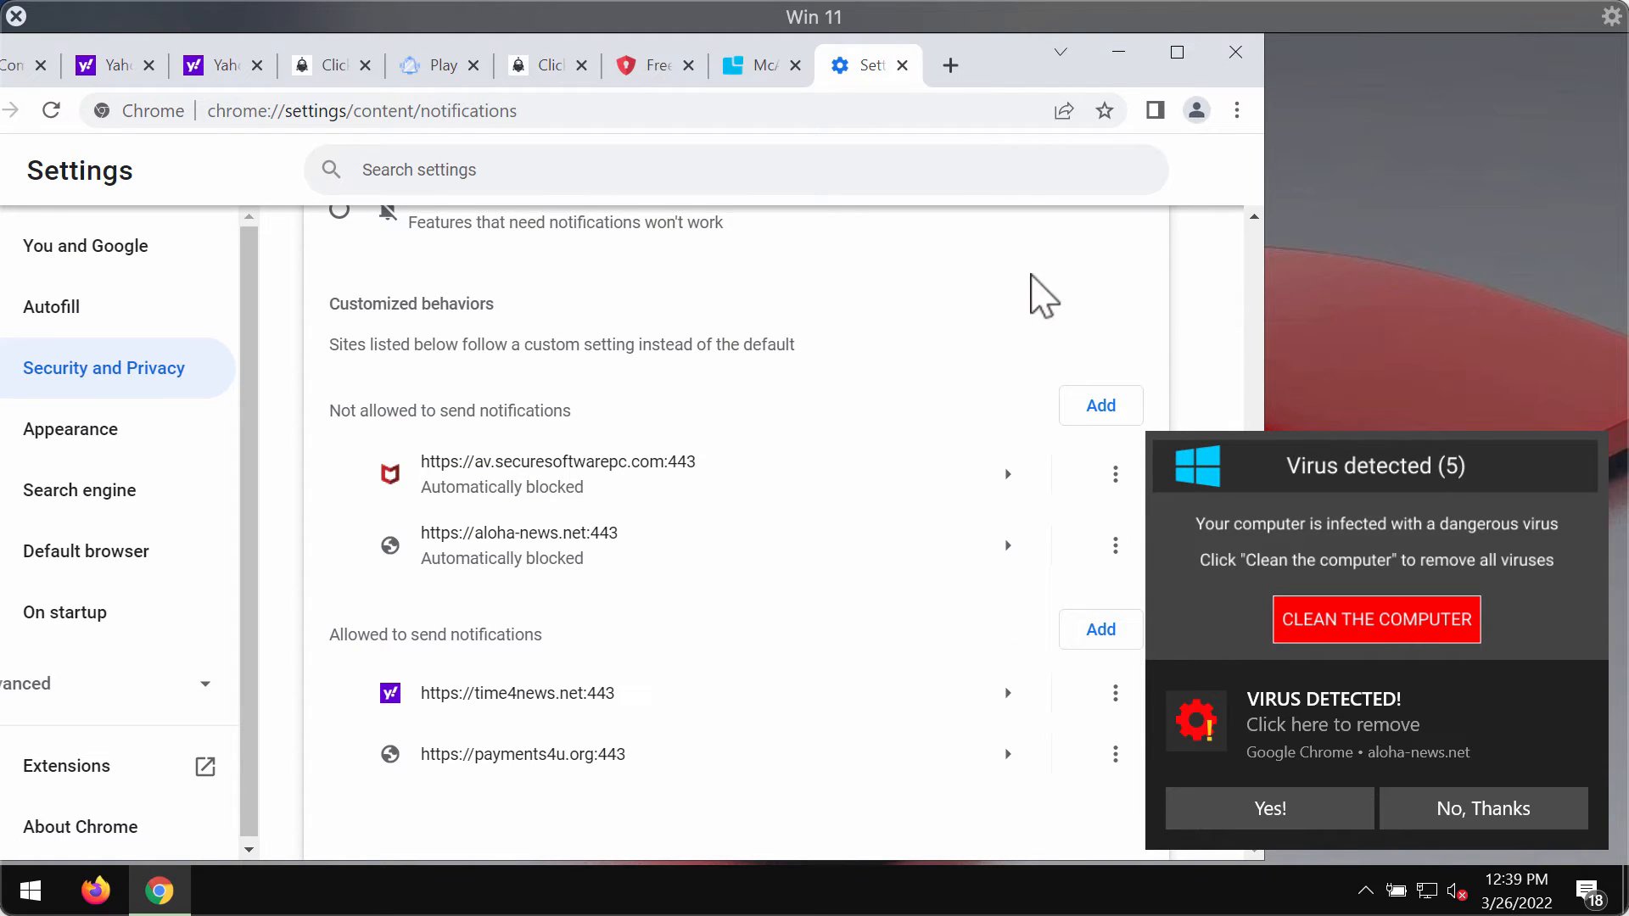
pyautogui.click(488, 64)
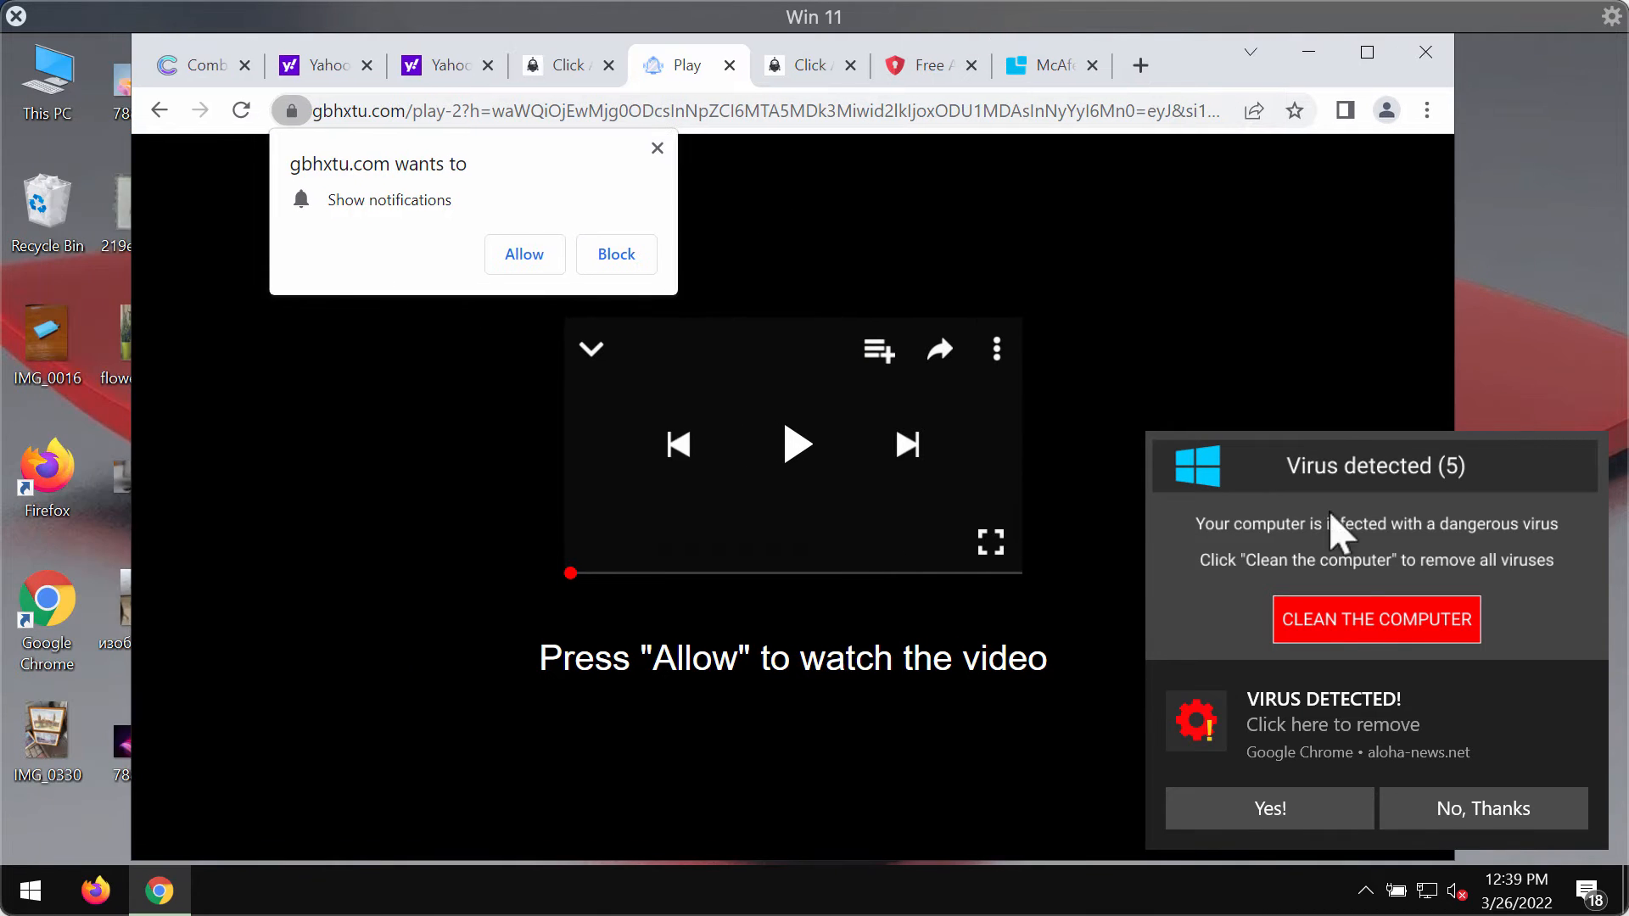
# Step: Visit combocleaner.com in a new tab and get Combo Cleaner running on the PC
pyautogui.click(1140, 64)
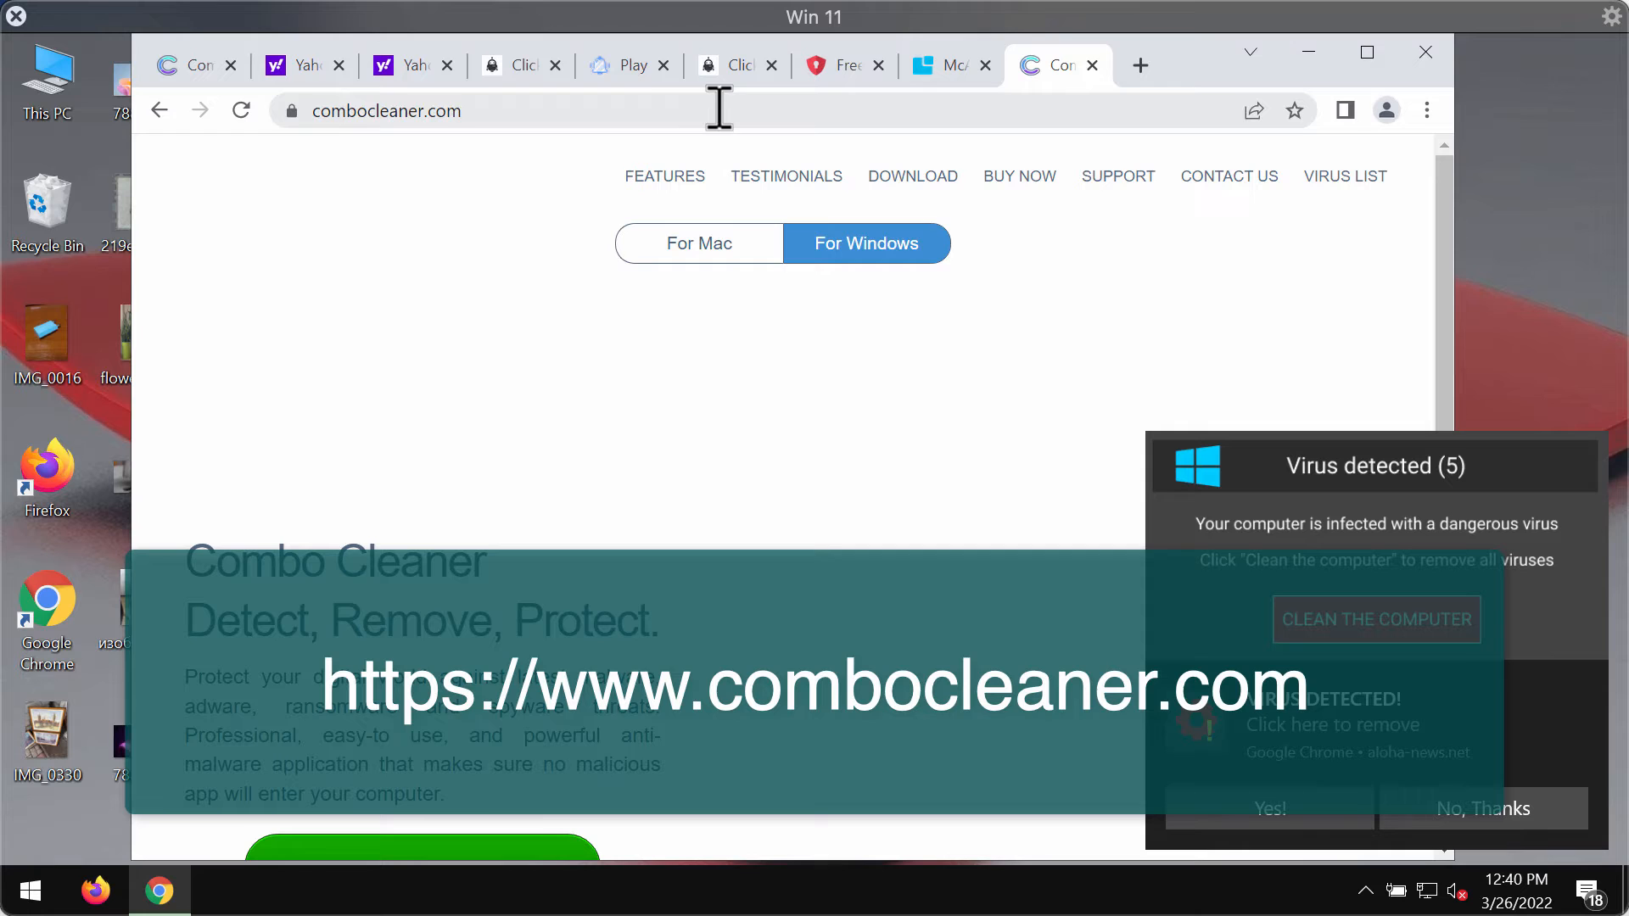
pyautogui.moveTo(663, 175)
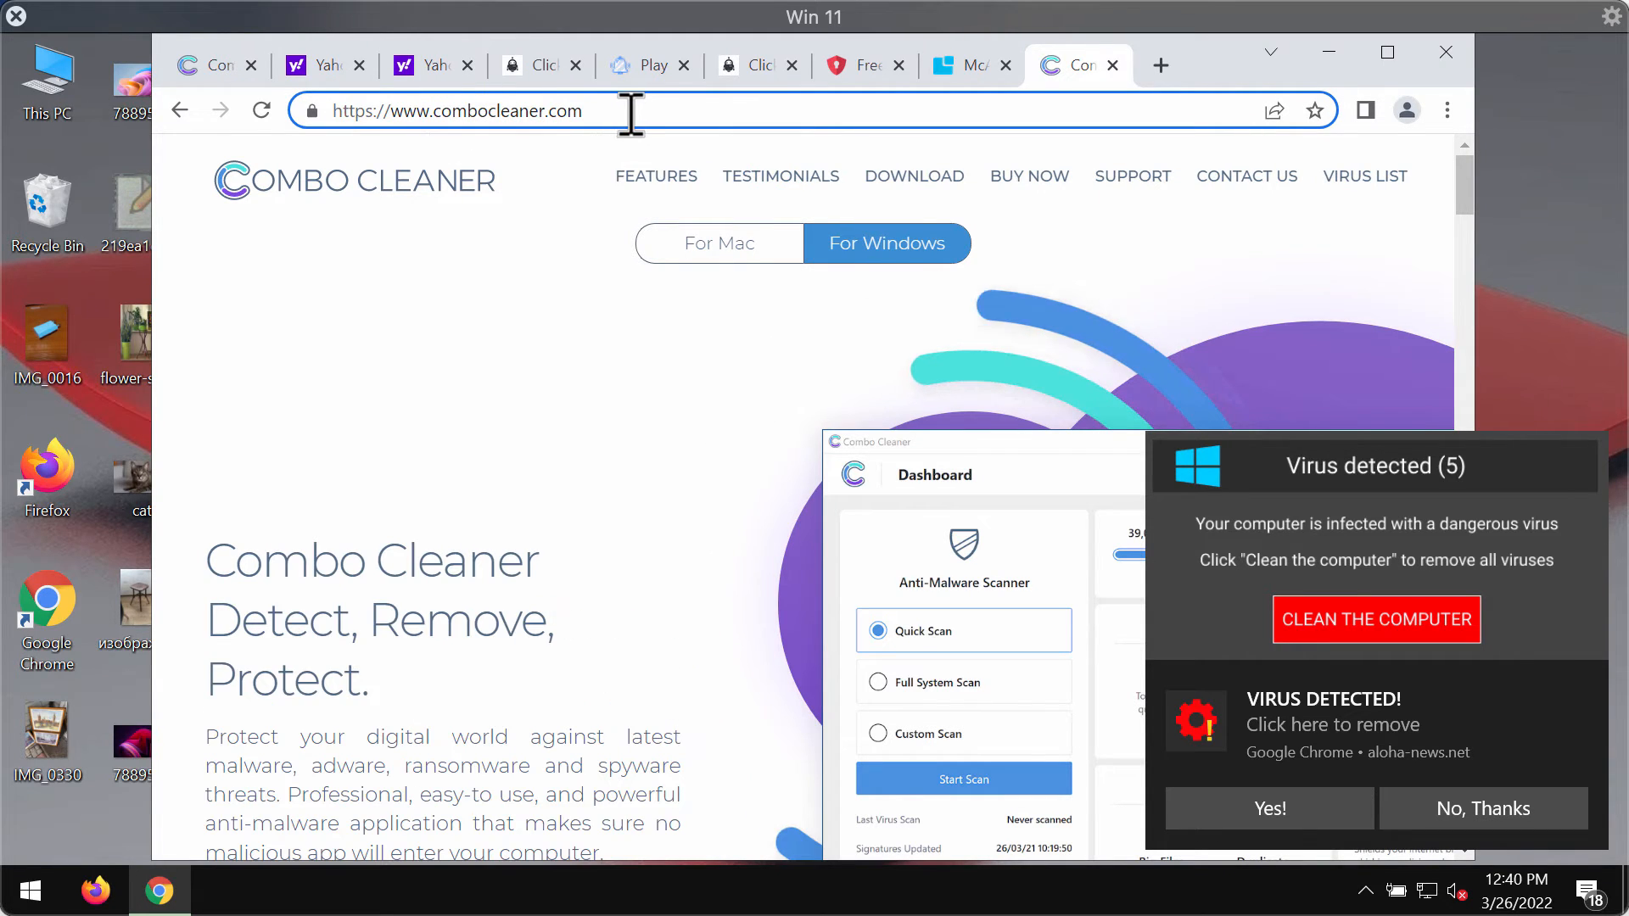
pyautogui.scroll(-3)
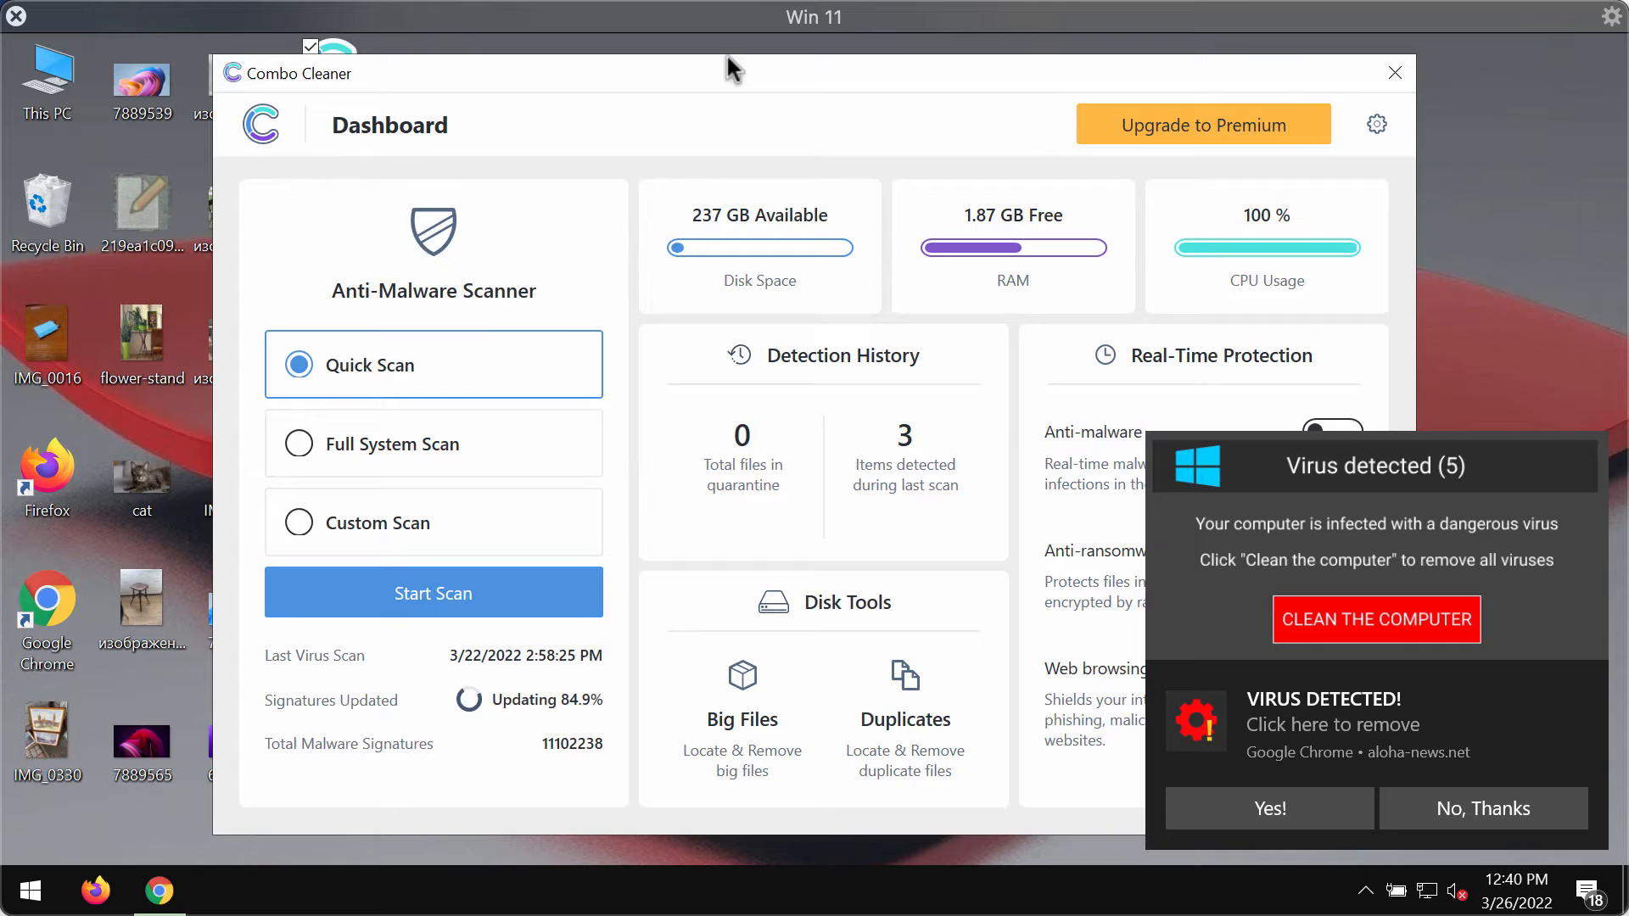
pyautogui.moveTo(733, 67); pyautogui.dragTo(691, 61)
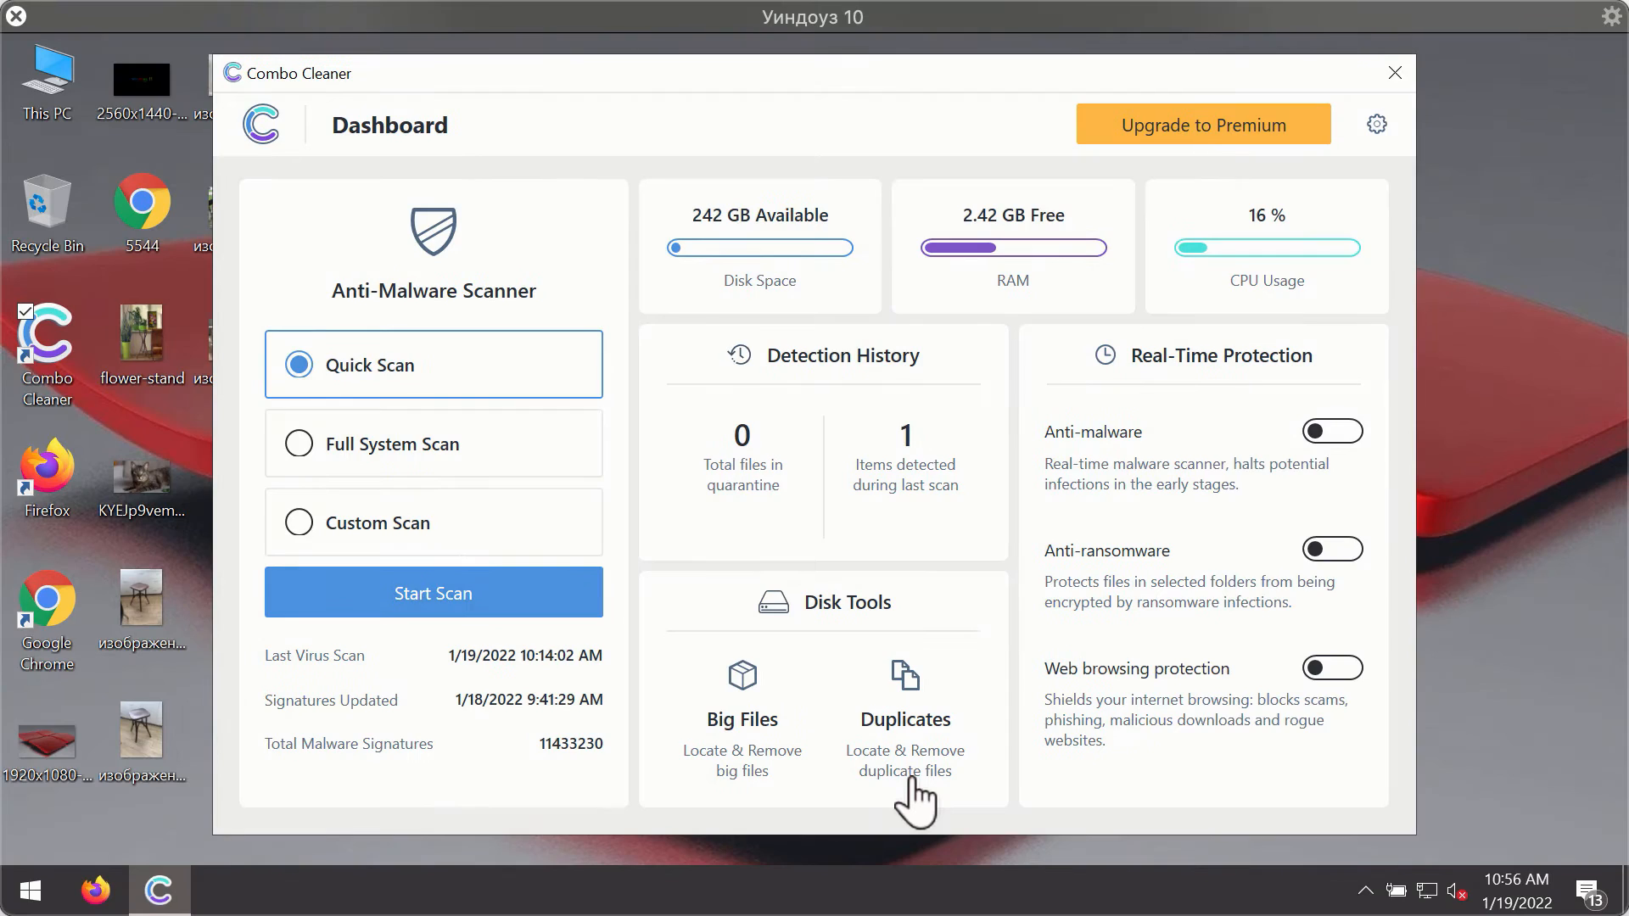
pyautogui.moveTo(1000, 610)
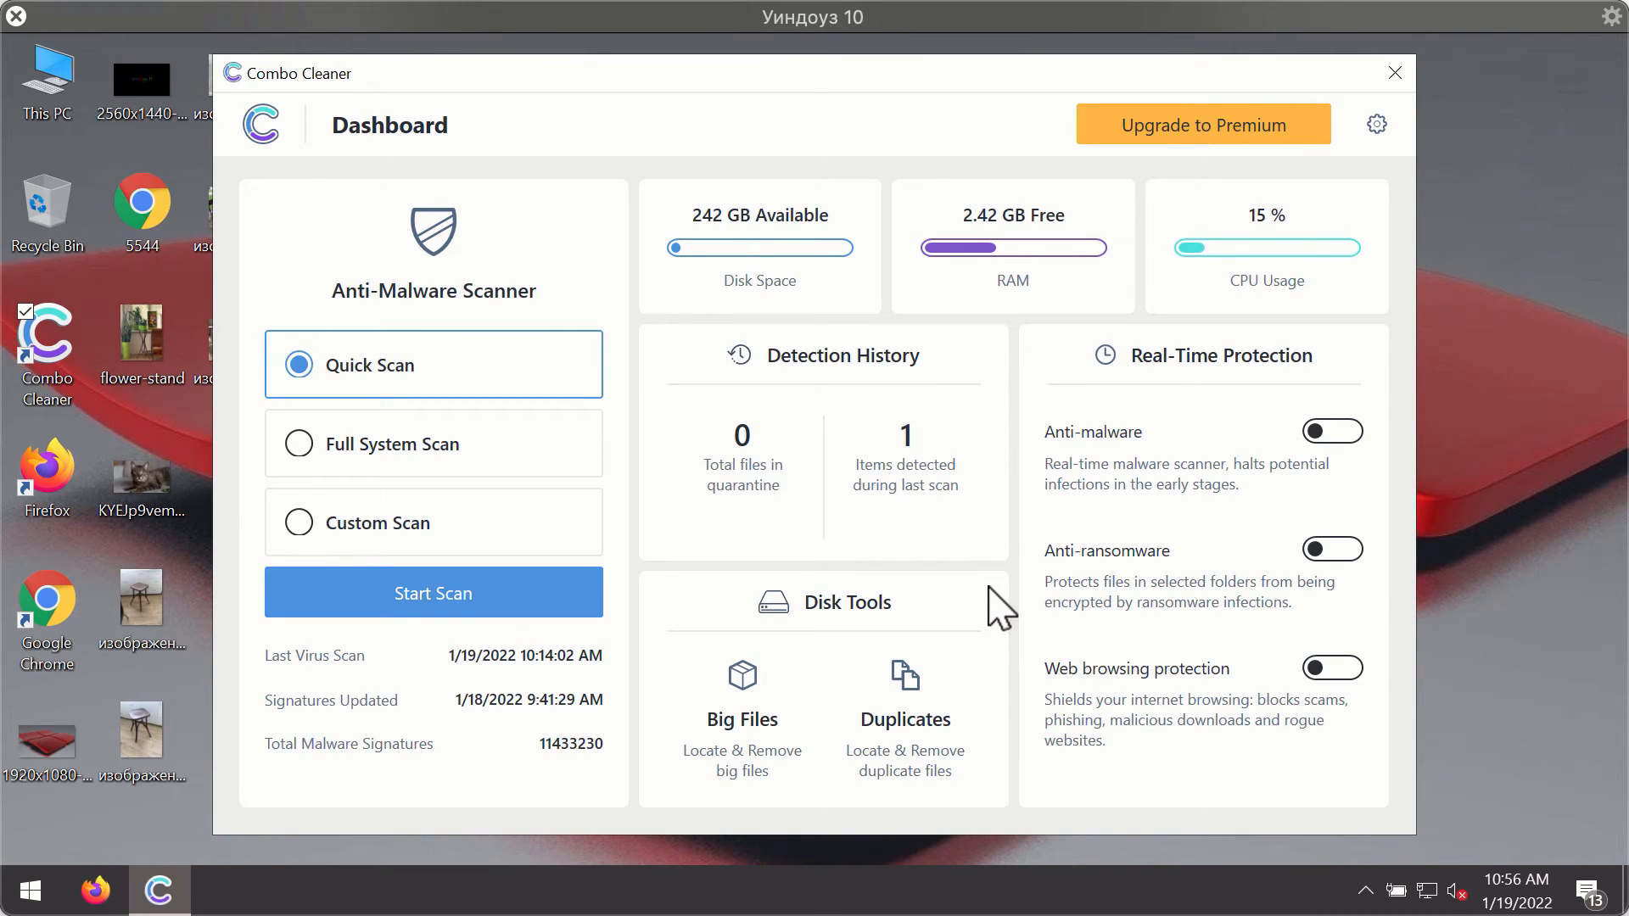
pyautogui.moveTo(1065, 260)
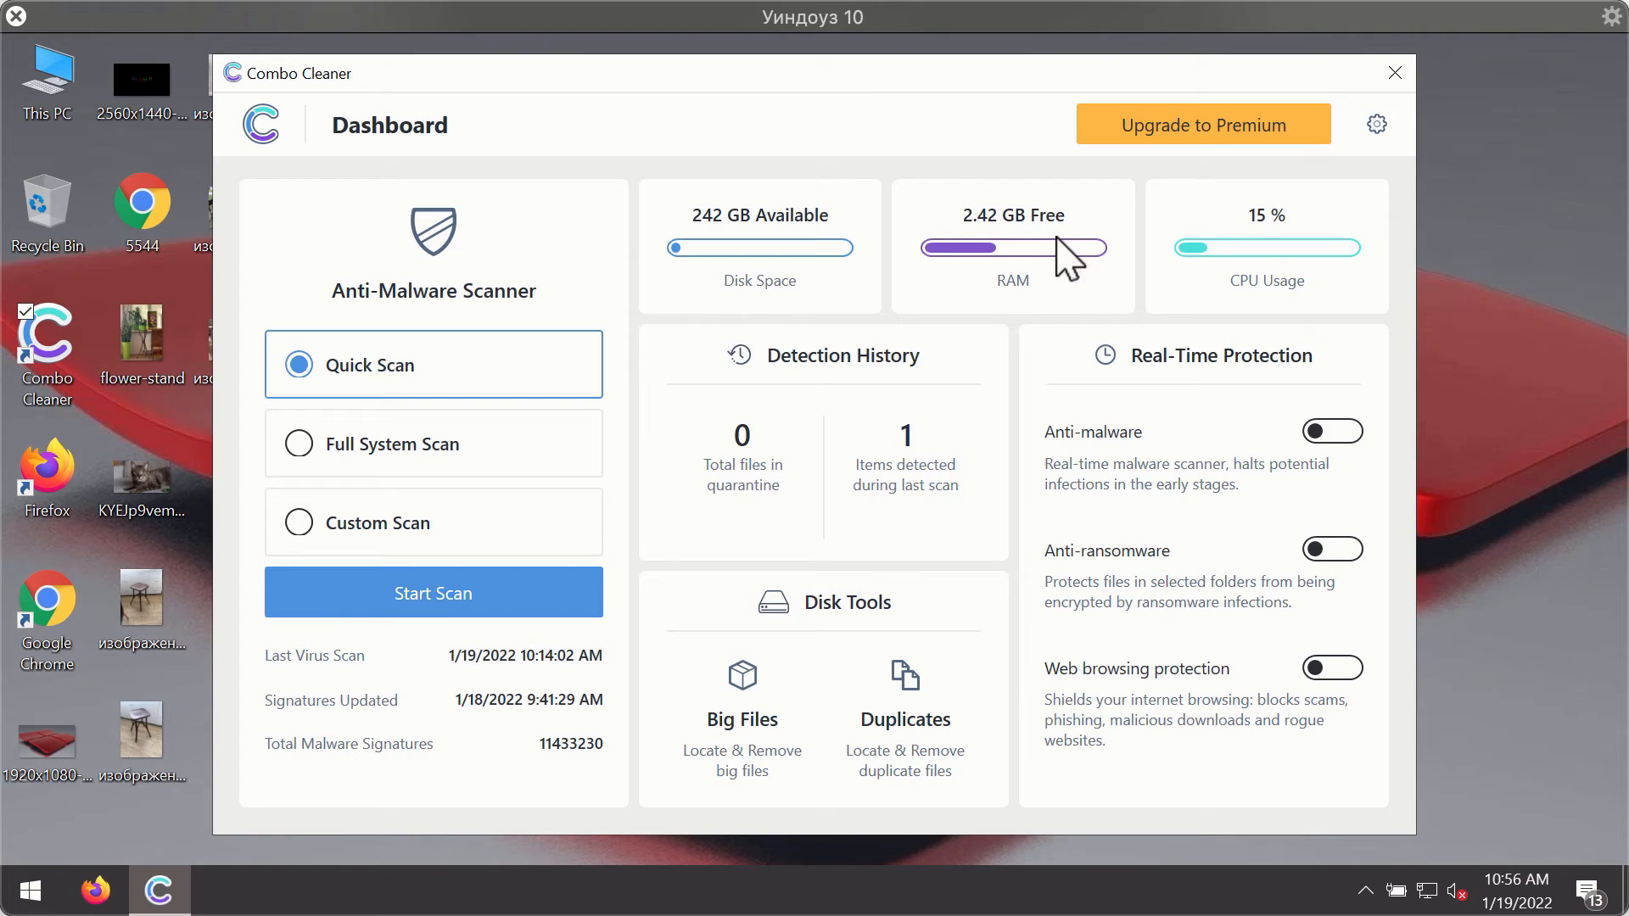
pyautogui.moveTo(382, 421)
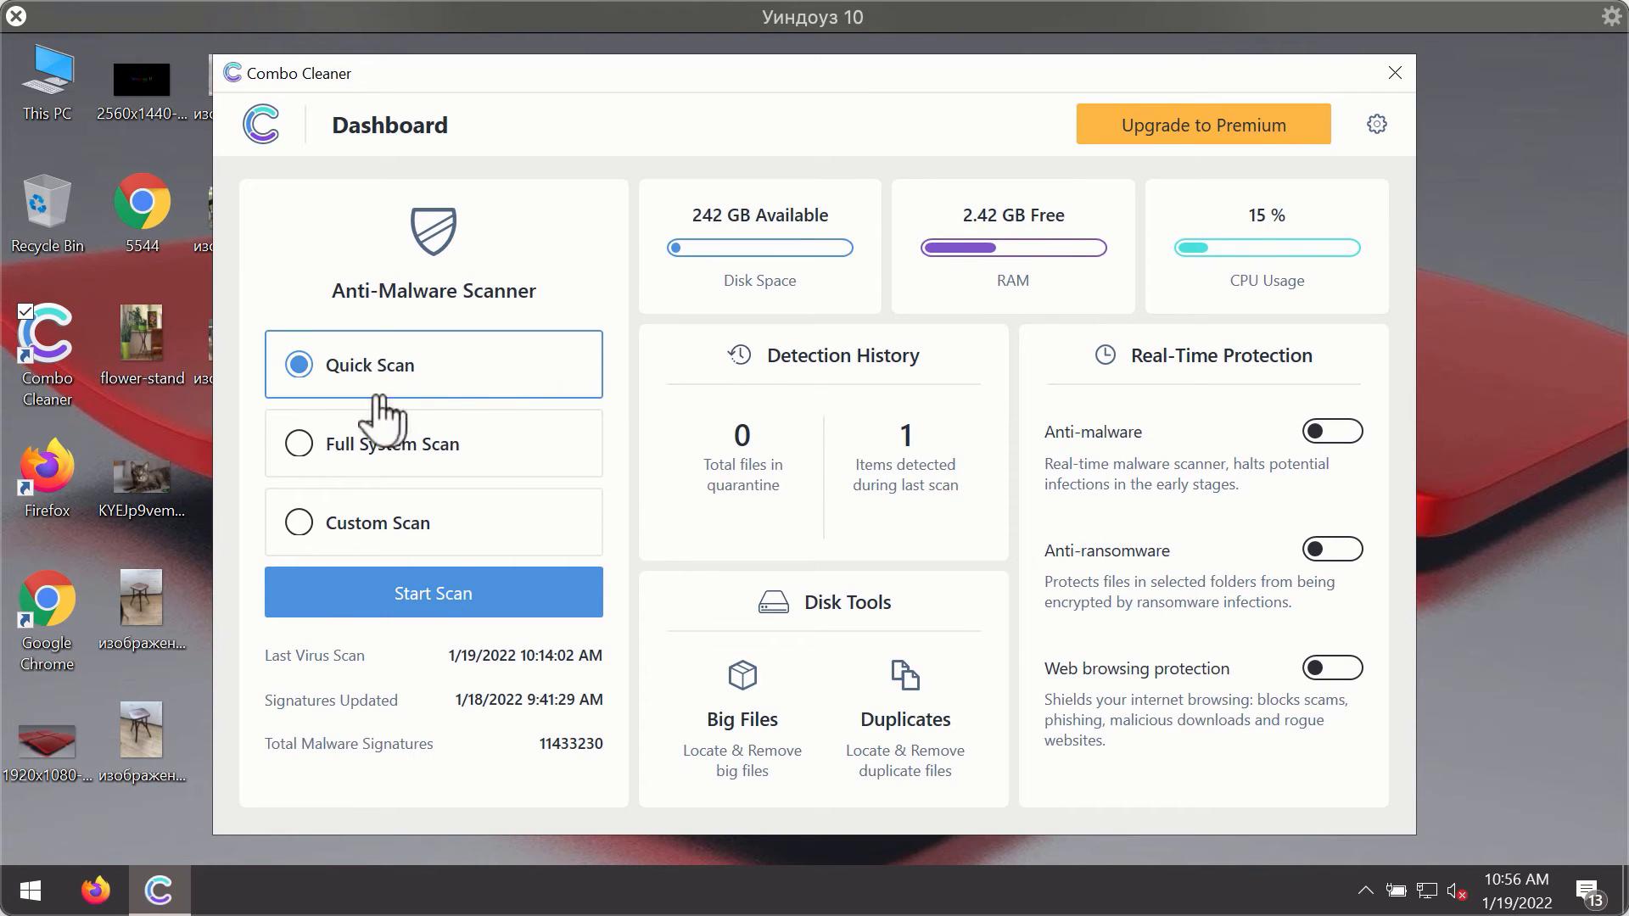
pyautogui.moveTo(456, 468)
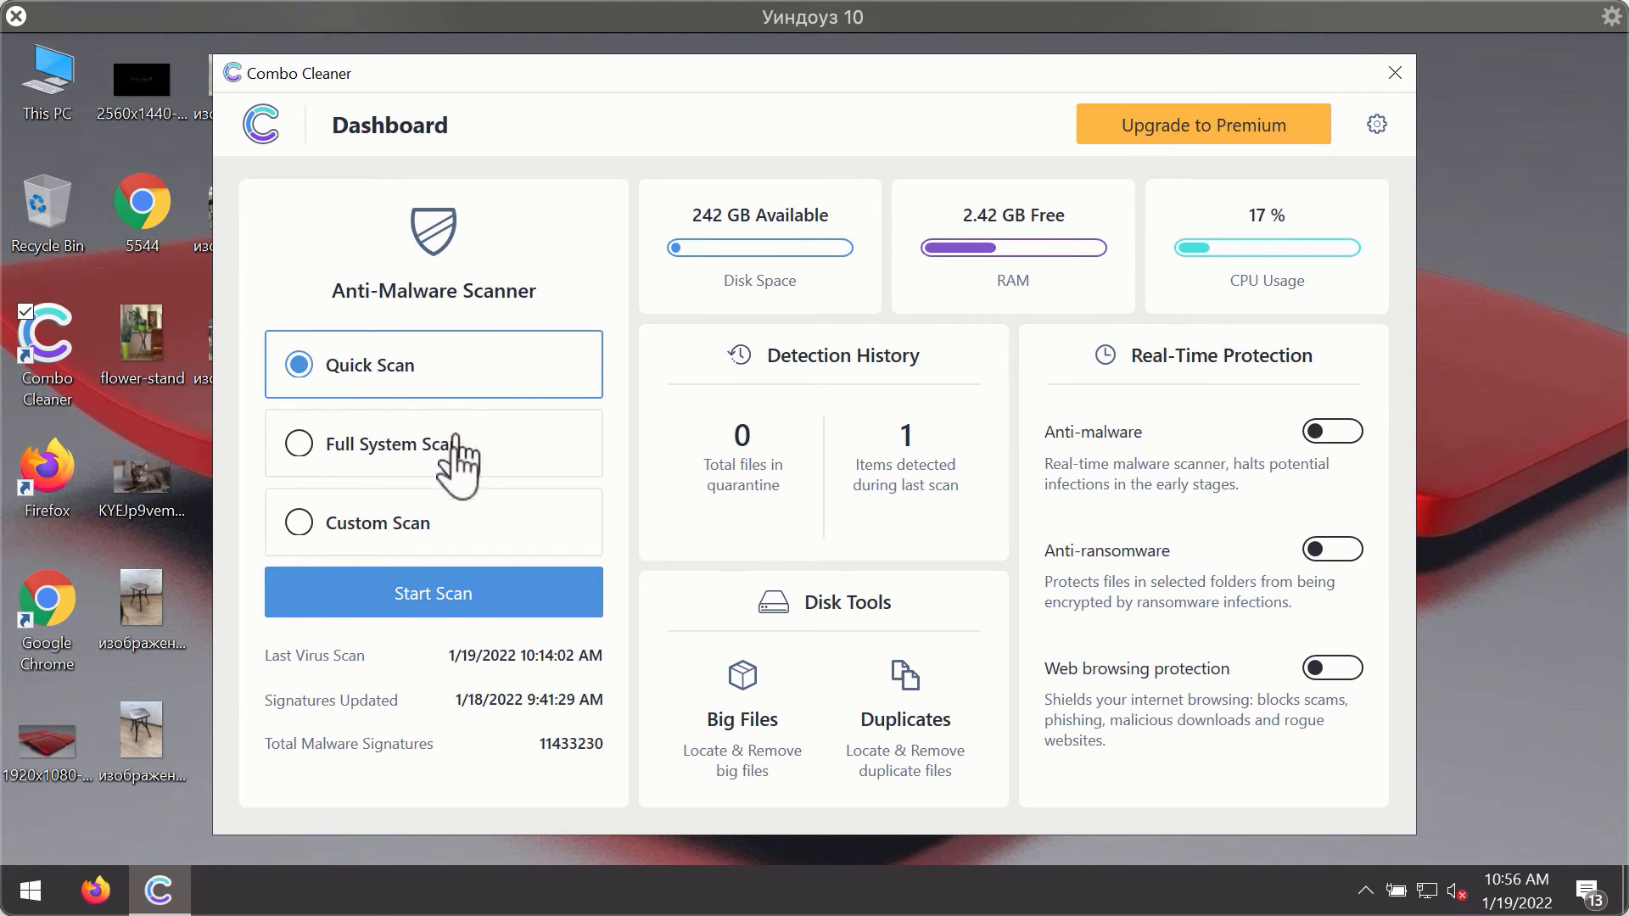
# Step: Start a Quick Scan of the computer from the dashboard
pyautogui.click(432, 593)
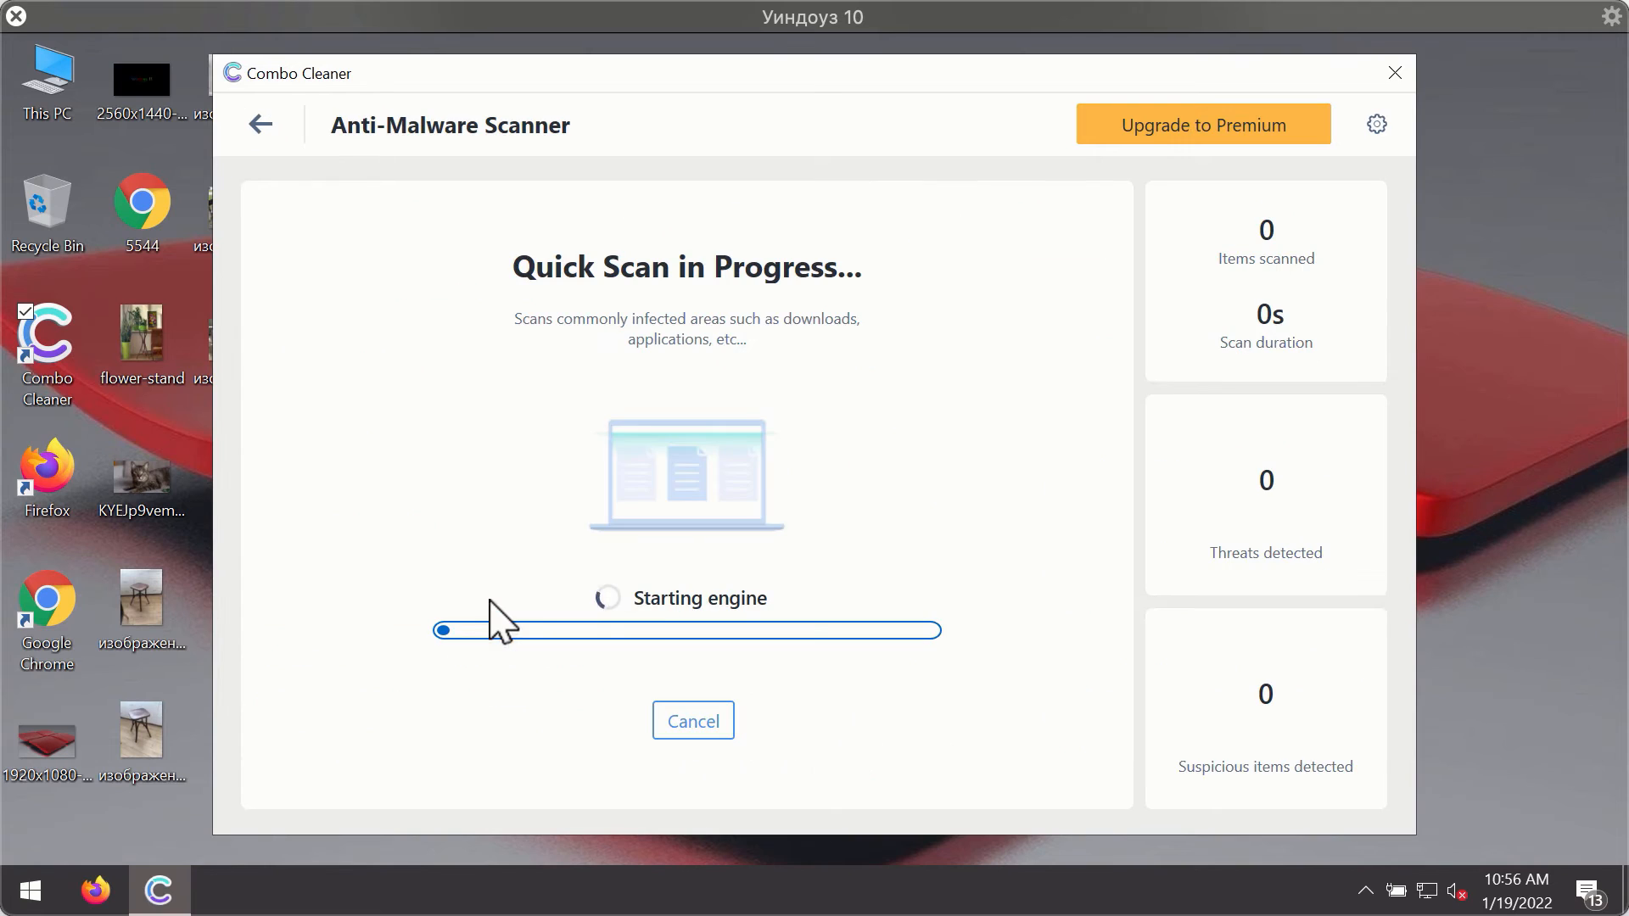
pyautogui.moveTo(799, 506)
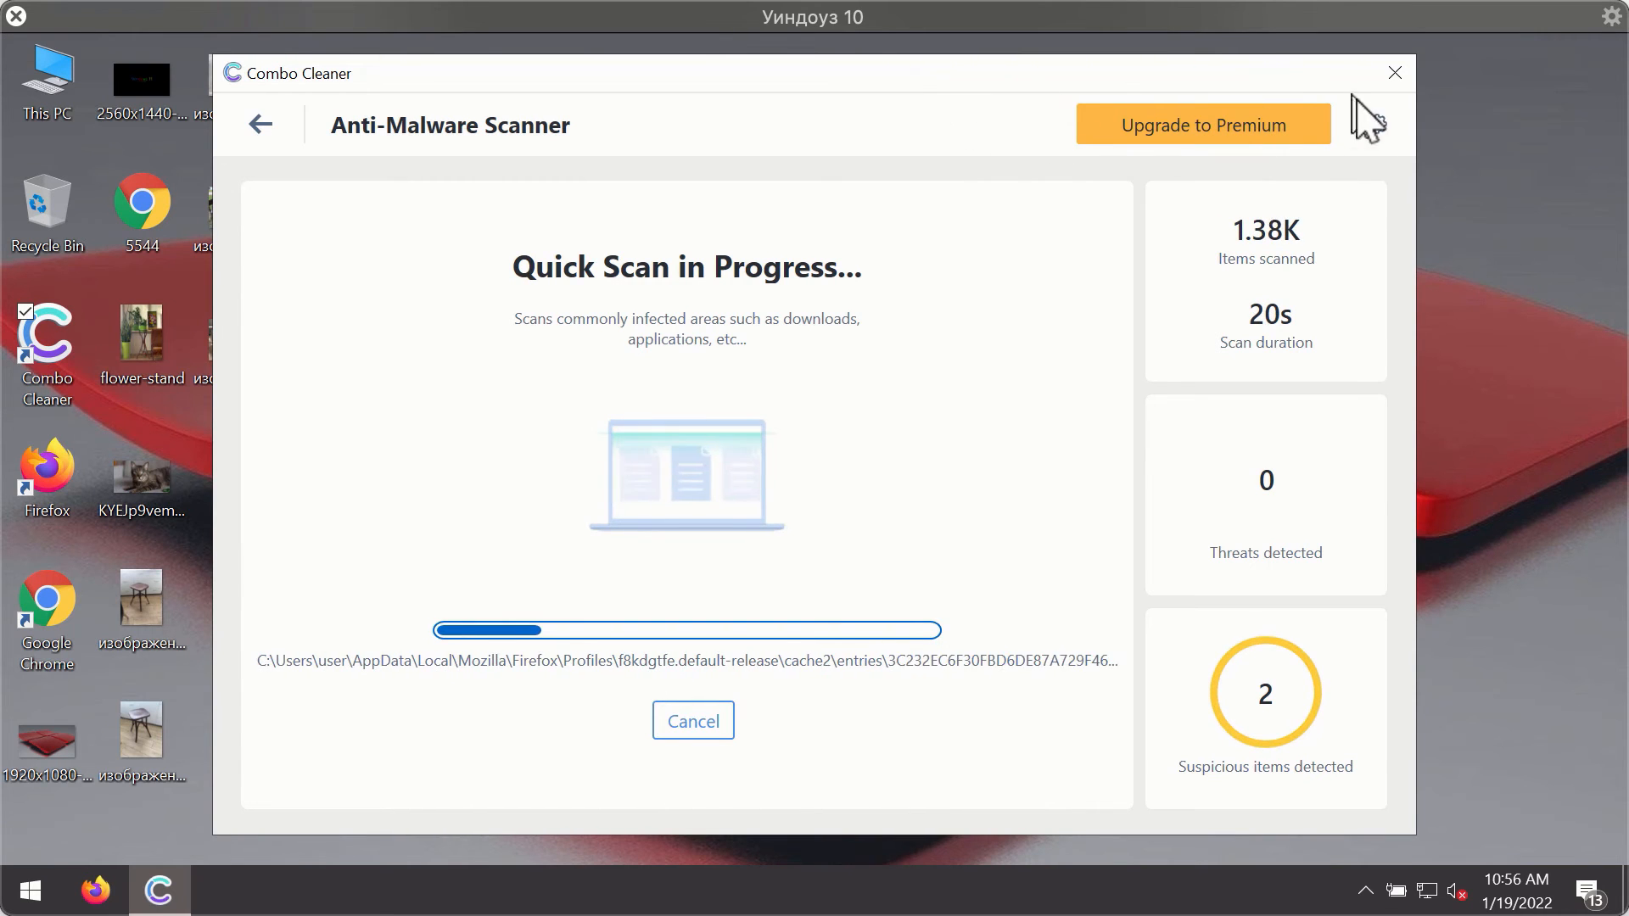
# Step: Review the Anti-Ransomware settings, then return to the dashboard with the scan still running
pyautogui.click(1376, 124)
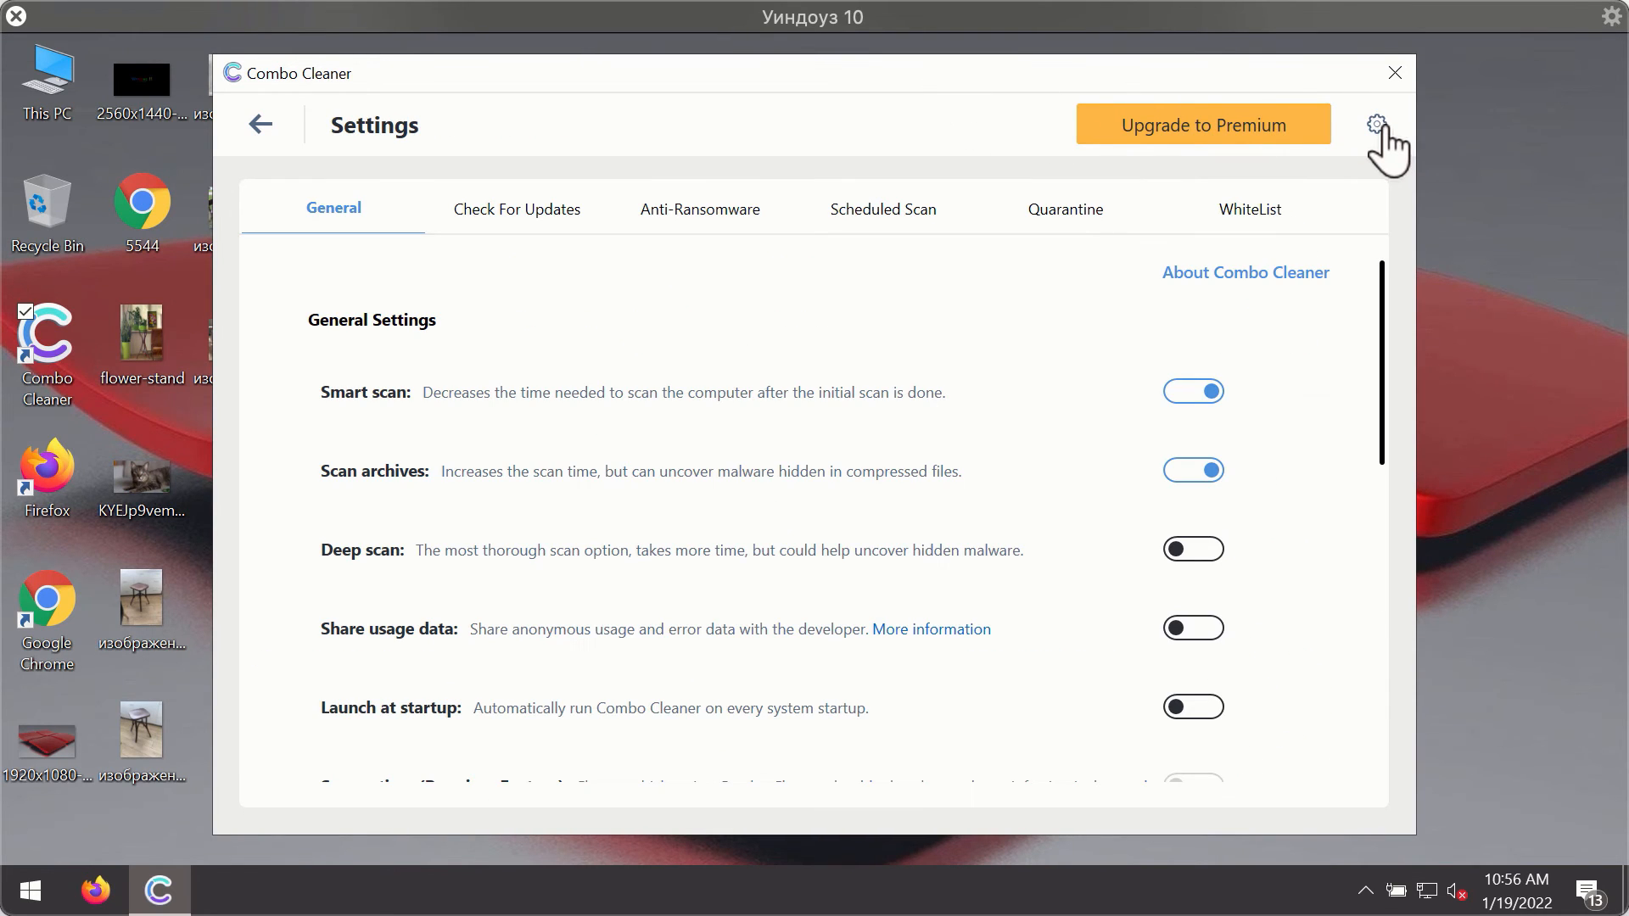
pyautogui.moveTo(687, 215)
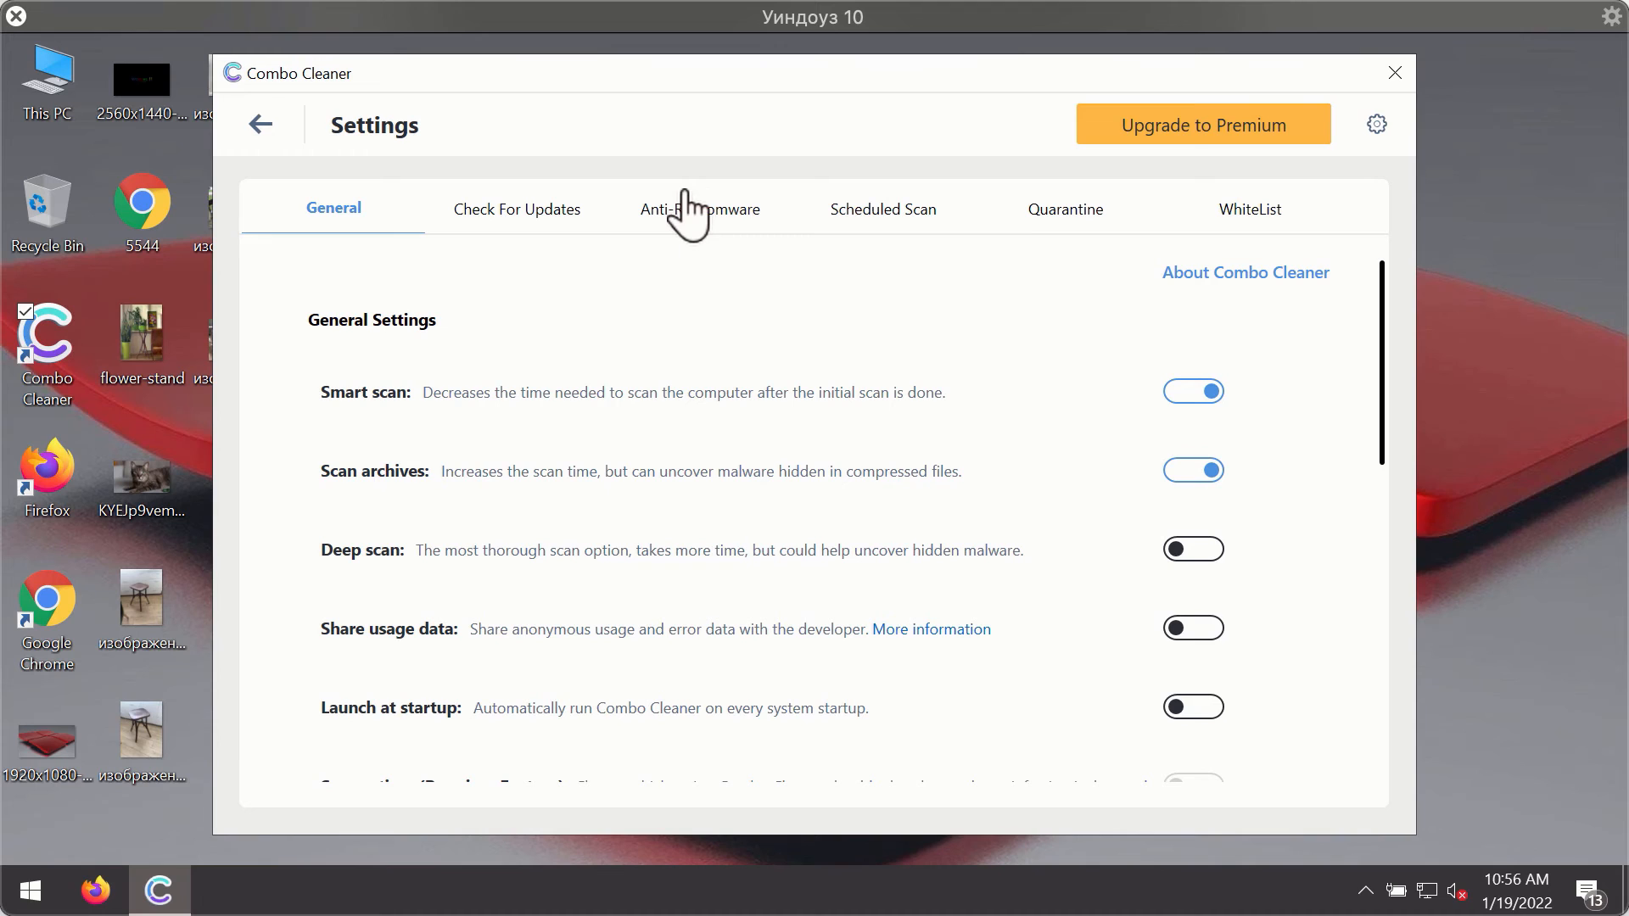
pyautogui.click(699, 209)
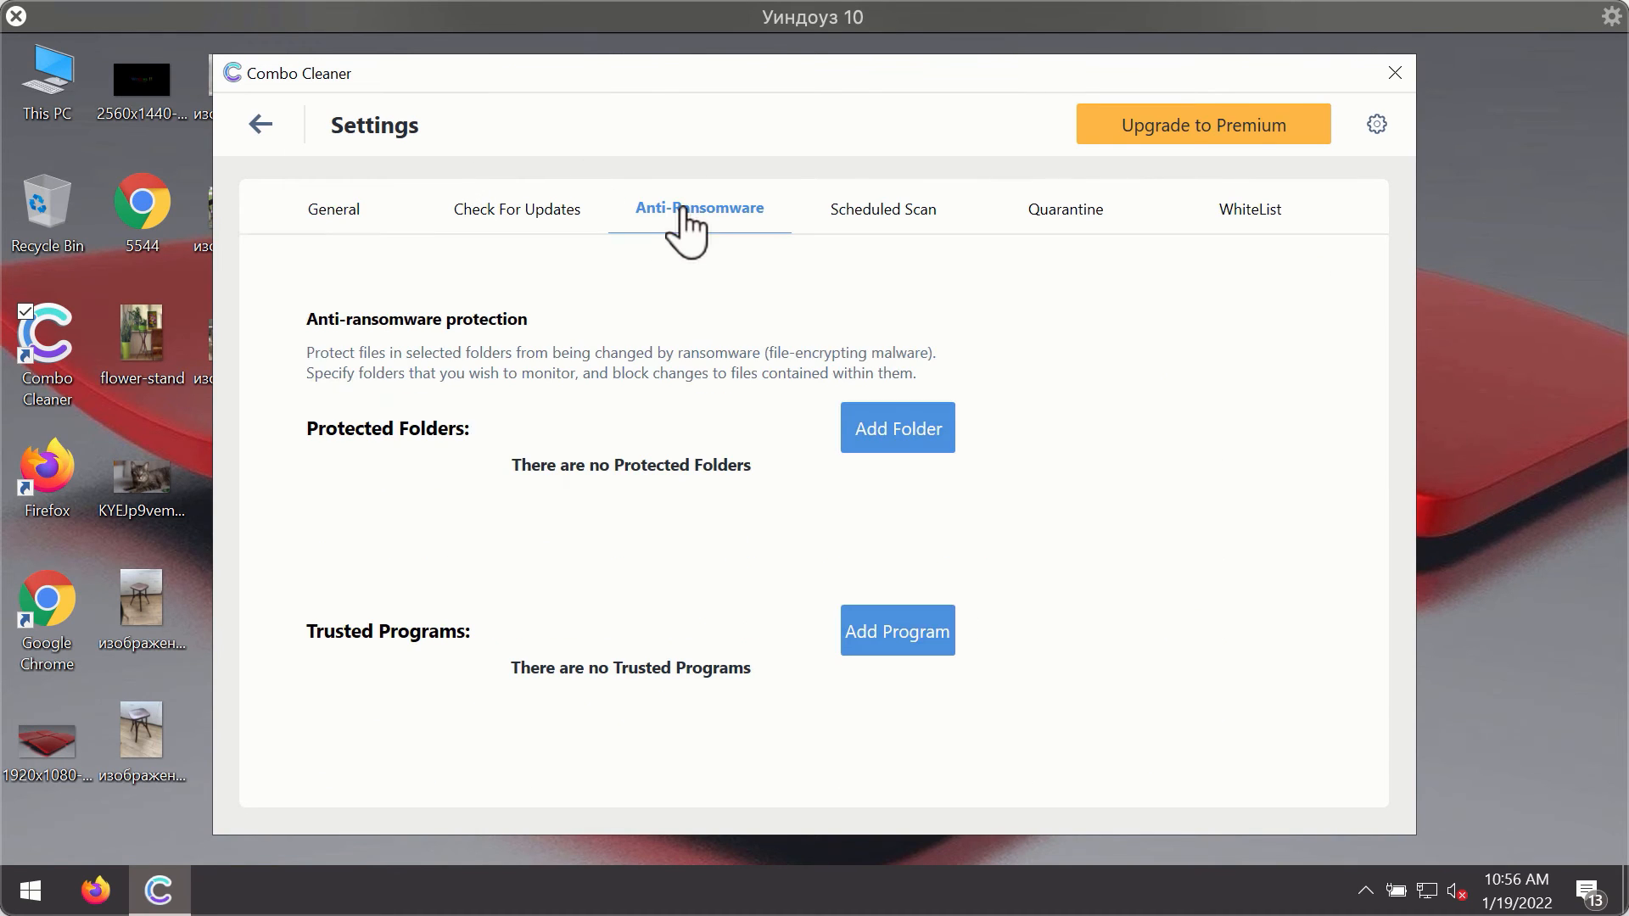
pyautogui.moveTo(696, 234)
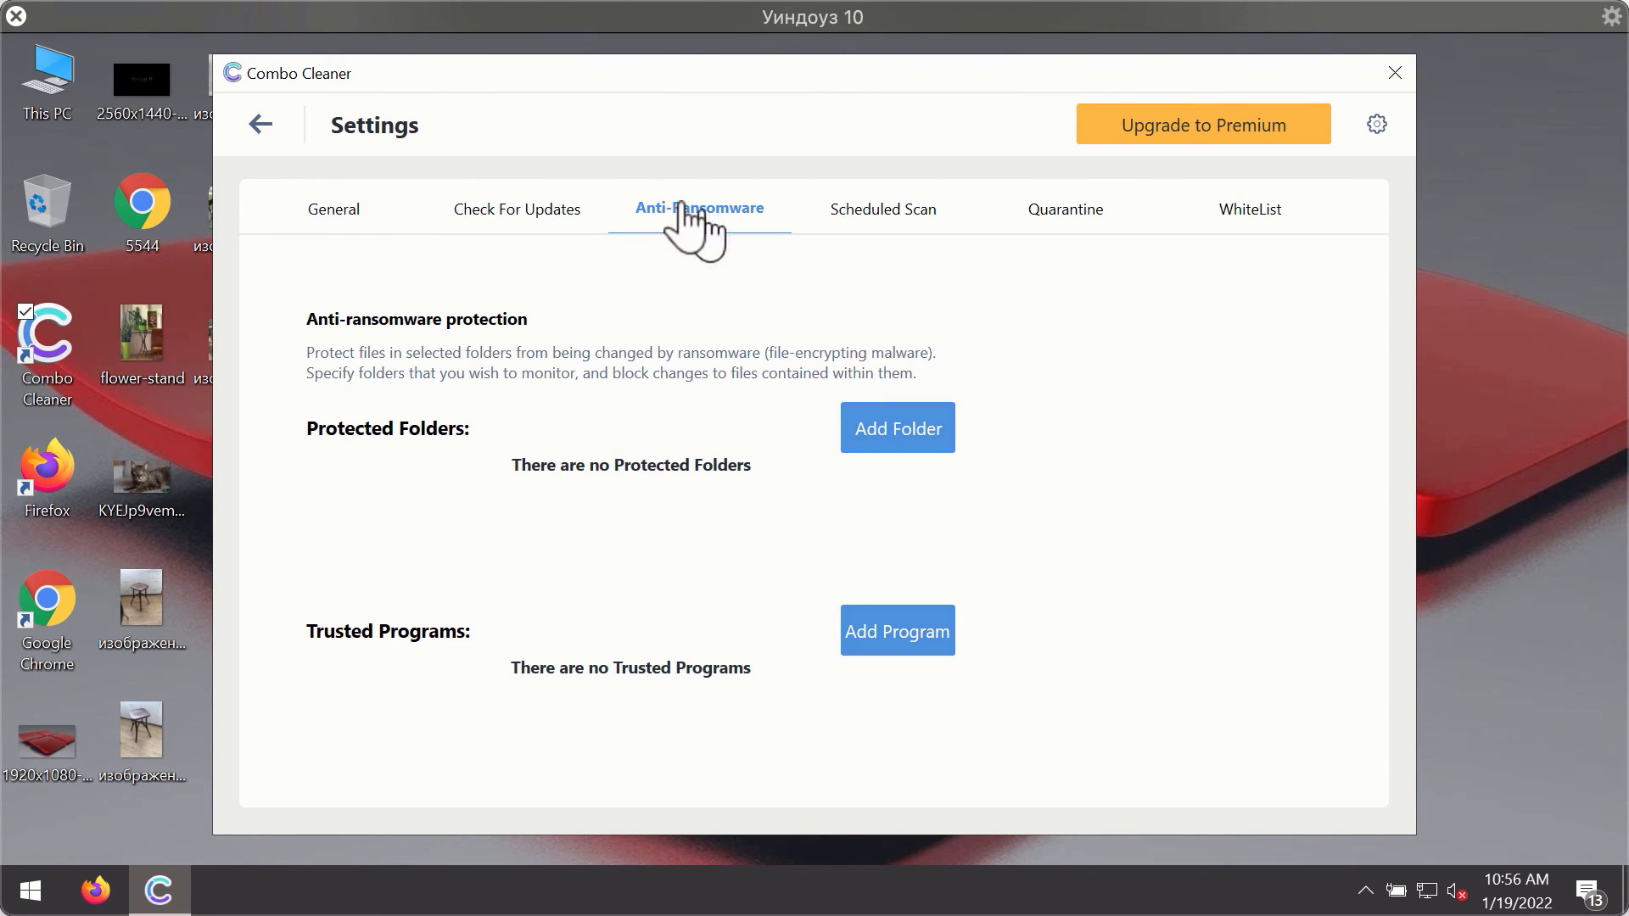
pyautogui.moveTo(656, 225)
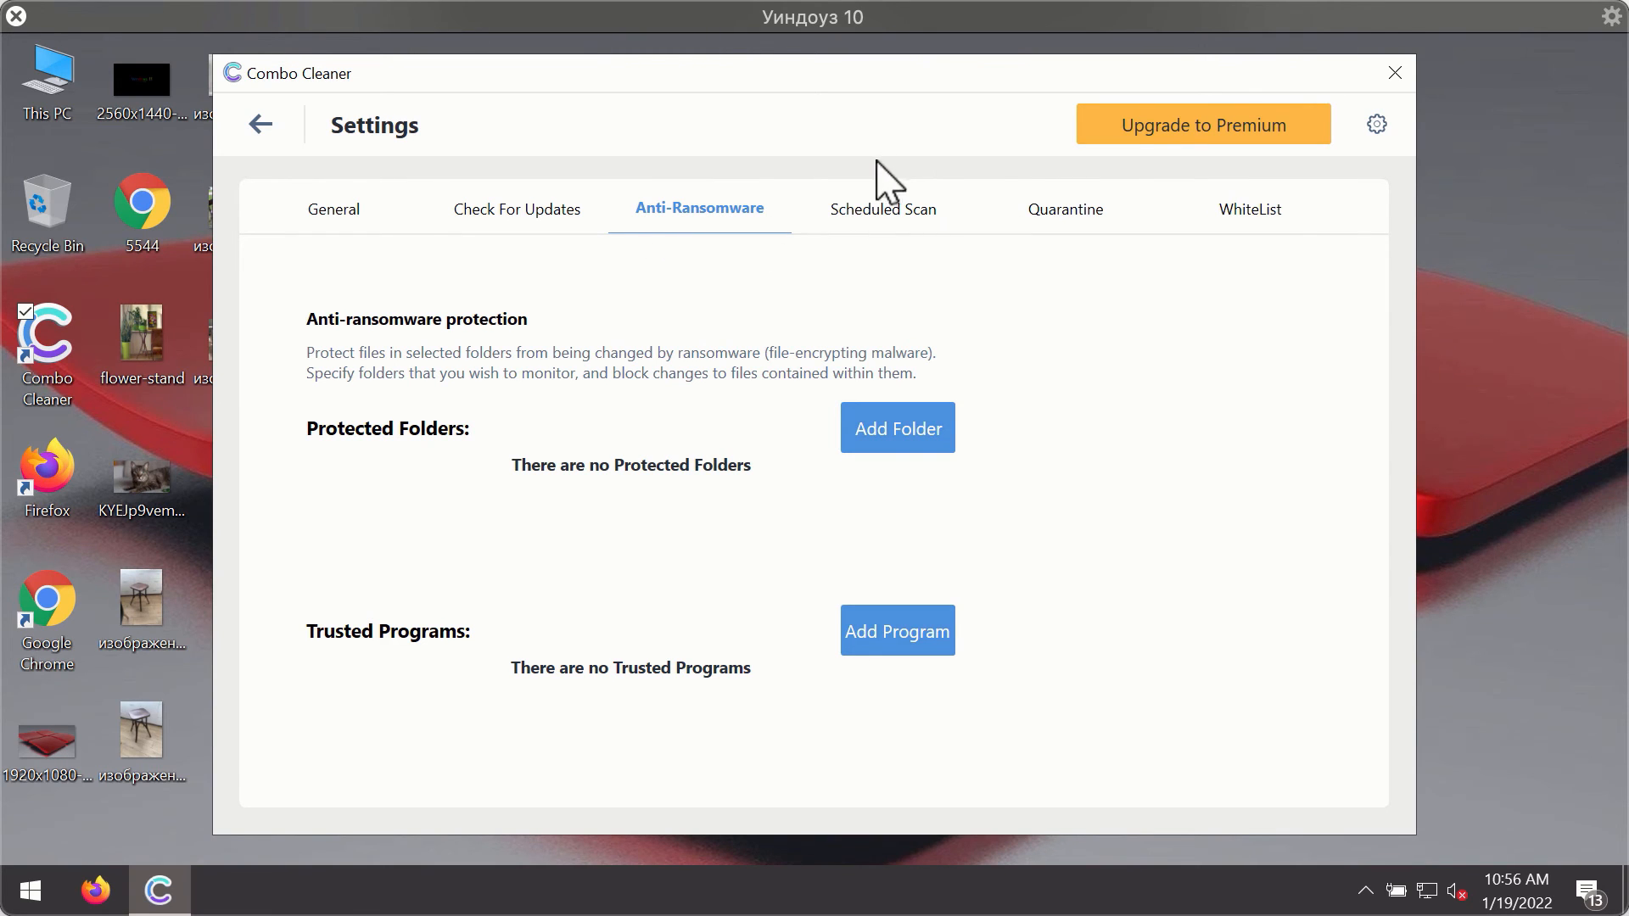
pyautogui.moveTo(690, 386)
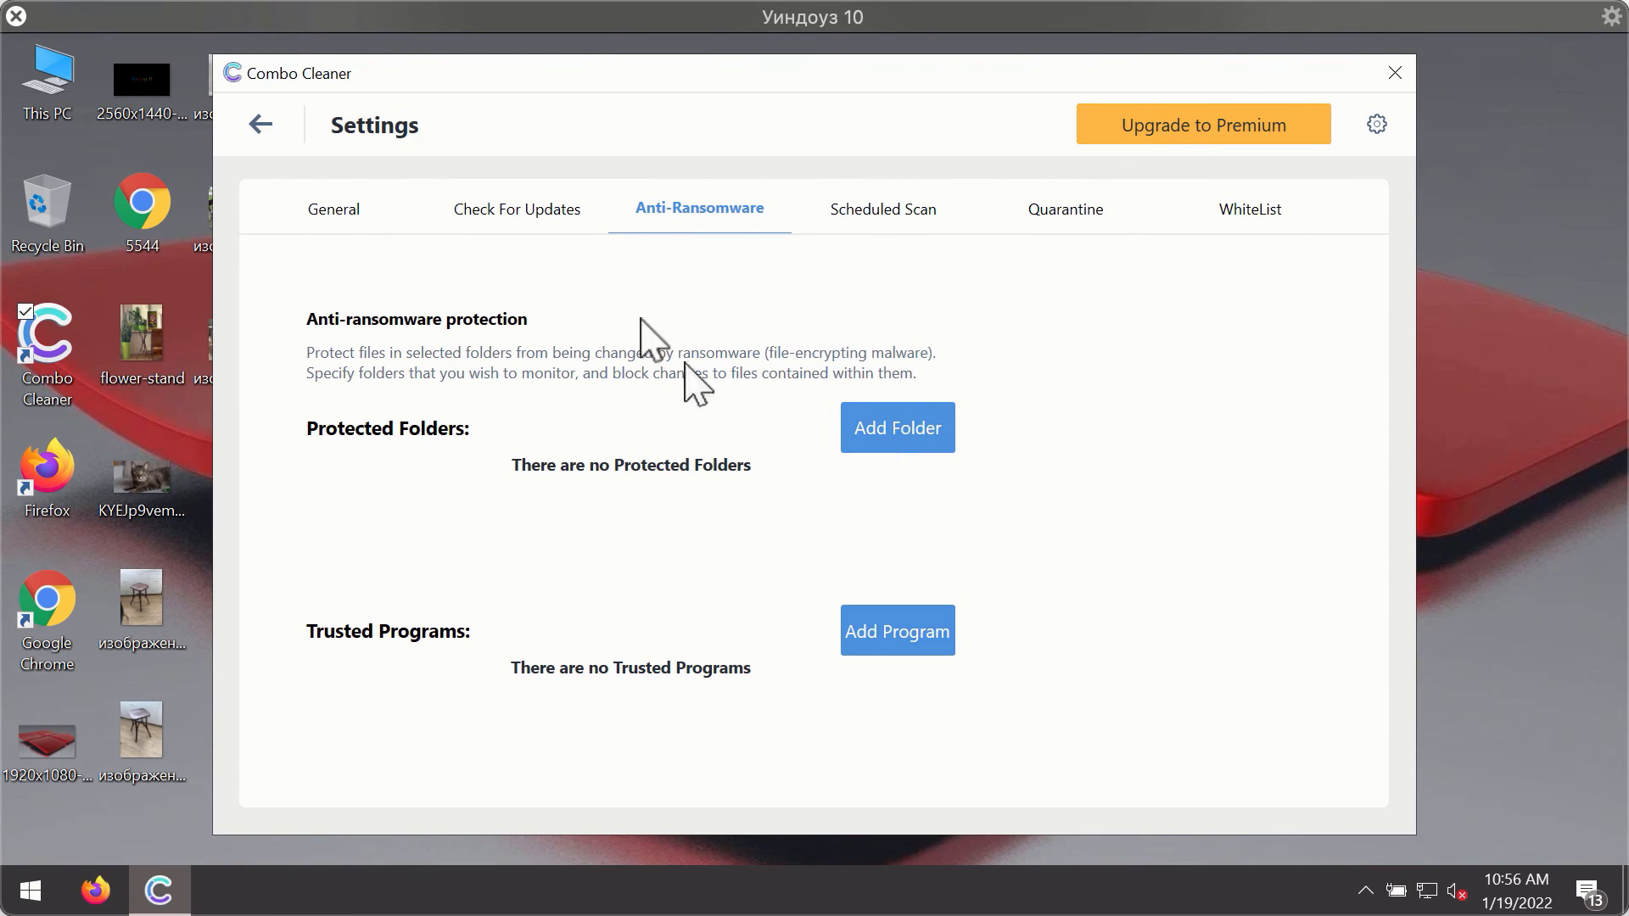
pyautogui.moveTo(1057, 241)
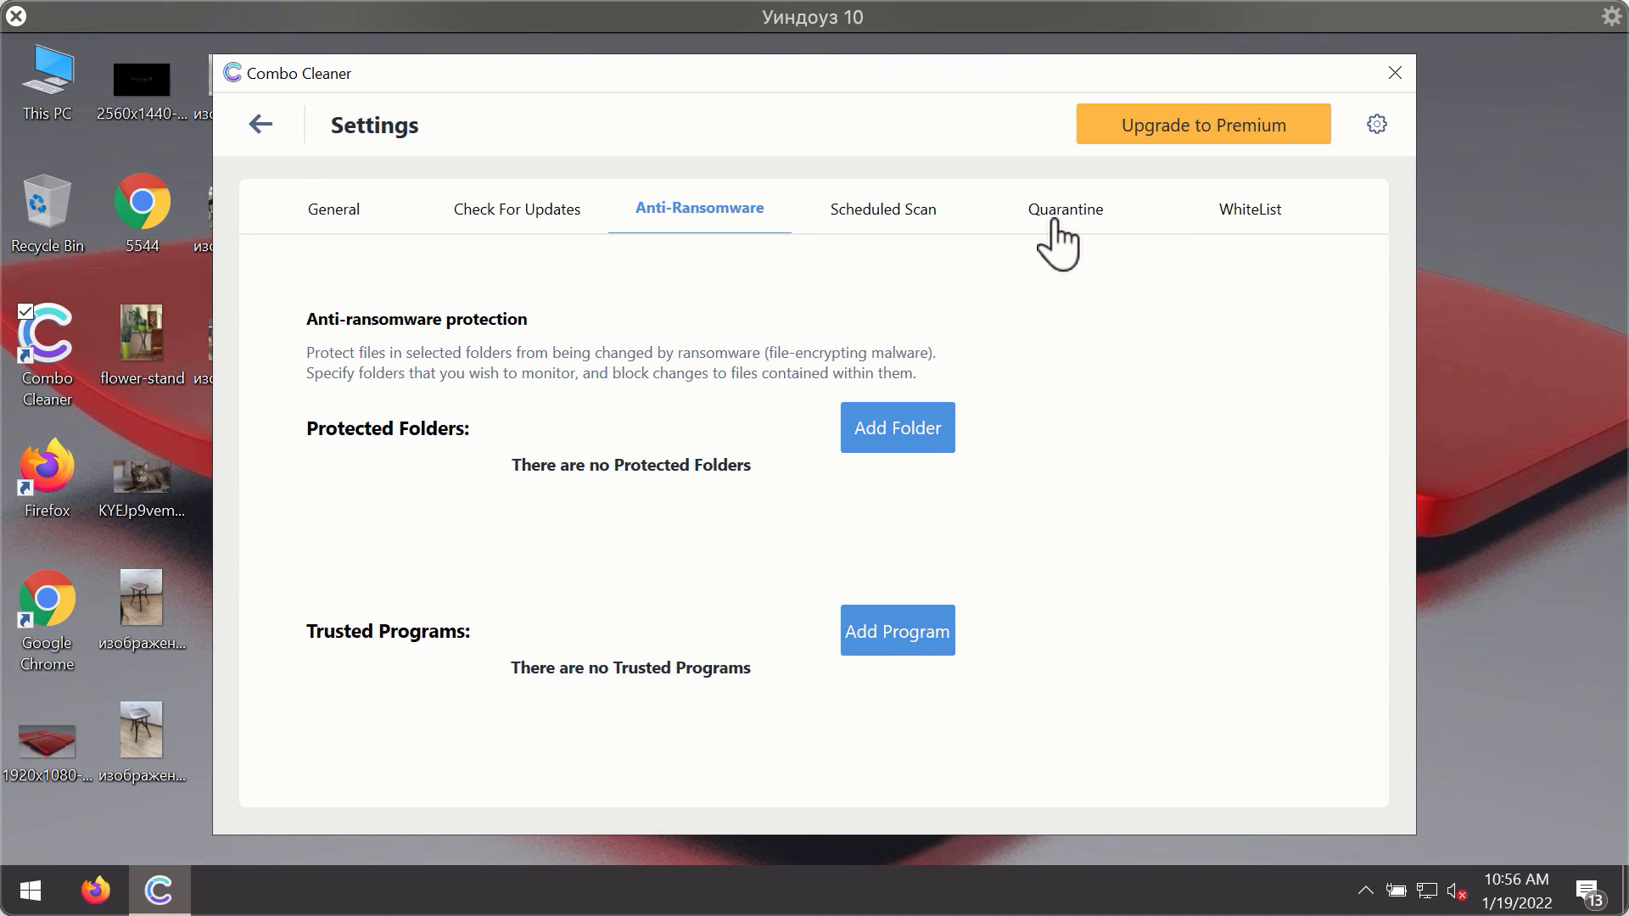
pyautogui.moveTo(1006, 113)
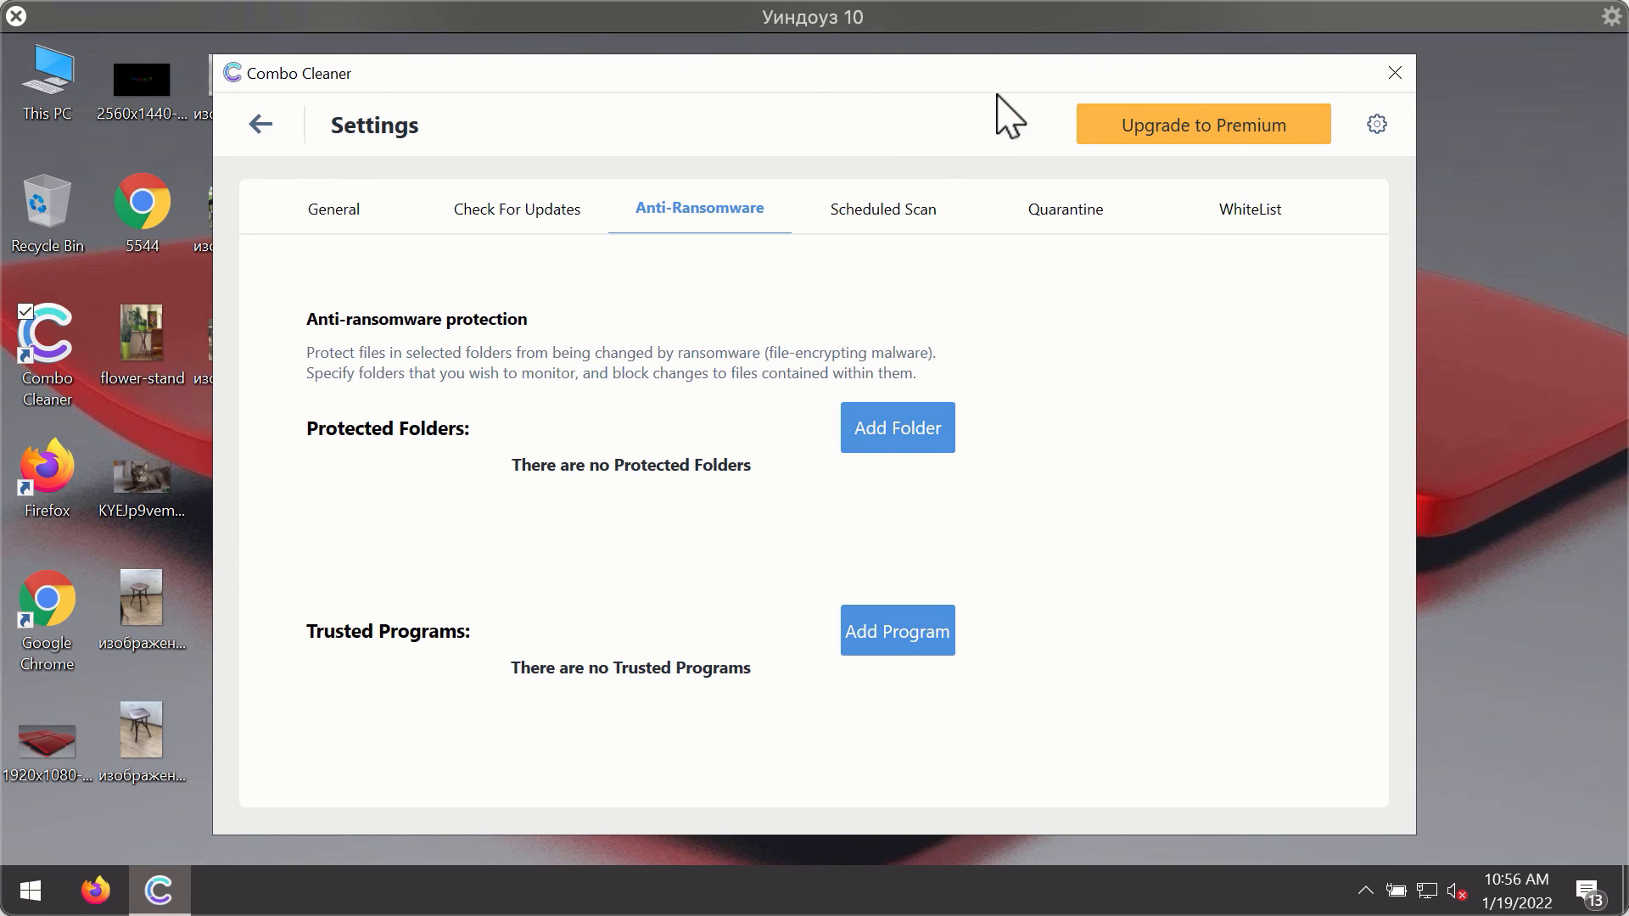
pyautogui.moveTo(261, 167)
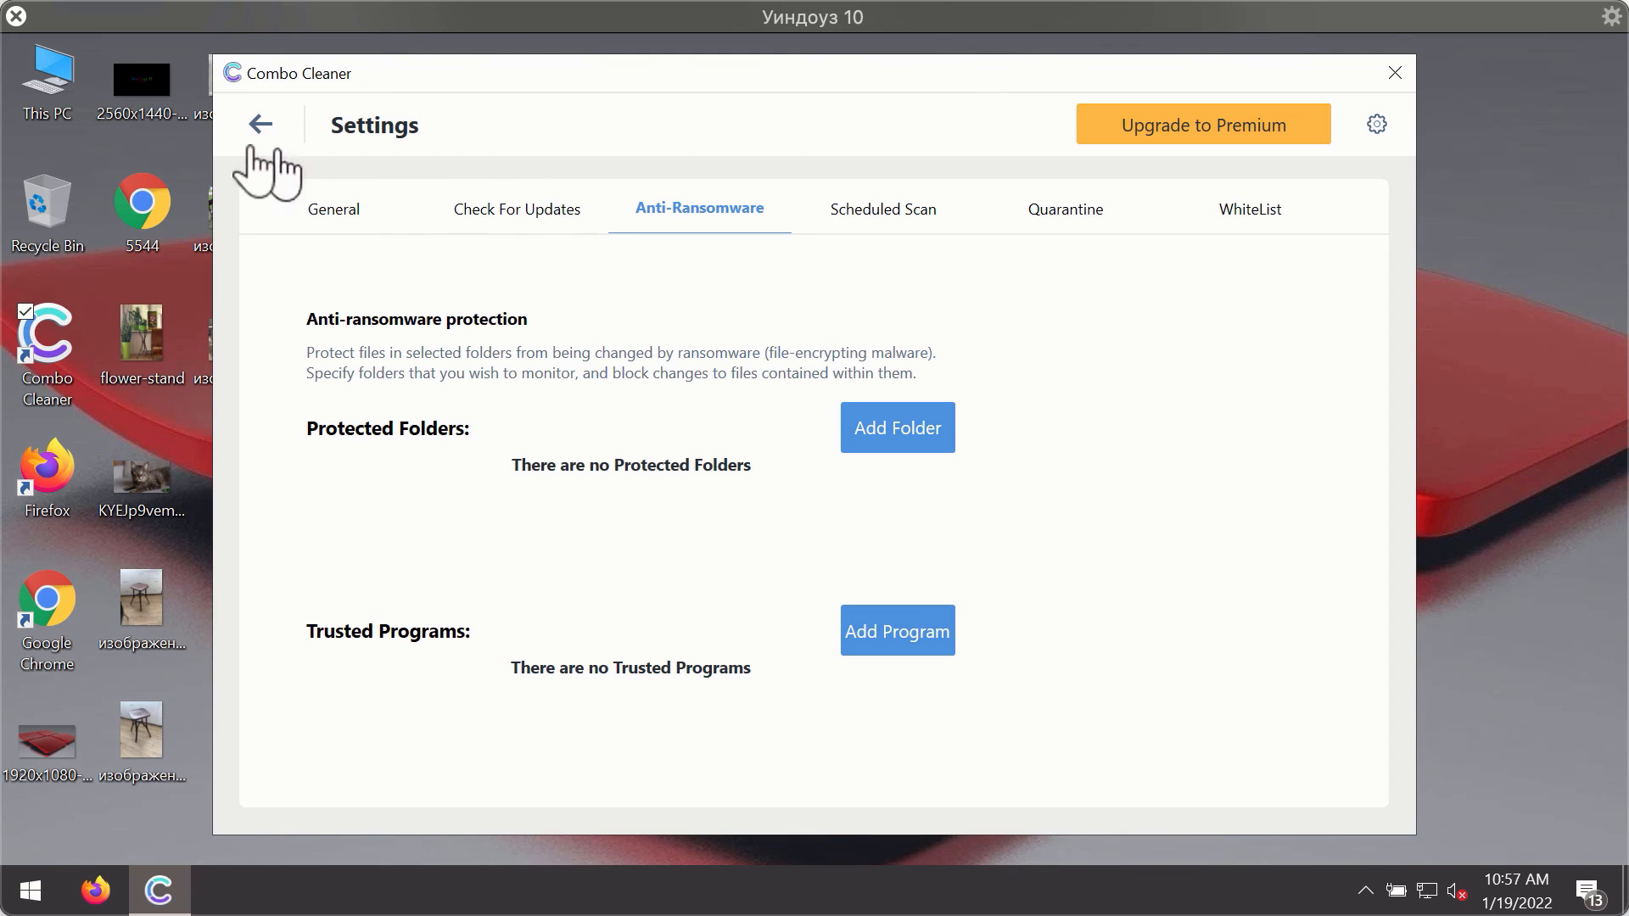
pyautogui.click(262, 124)
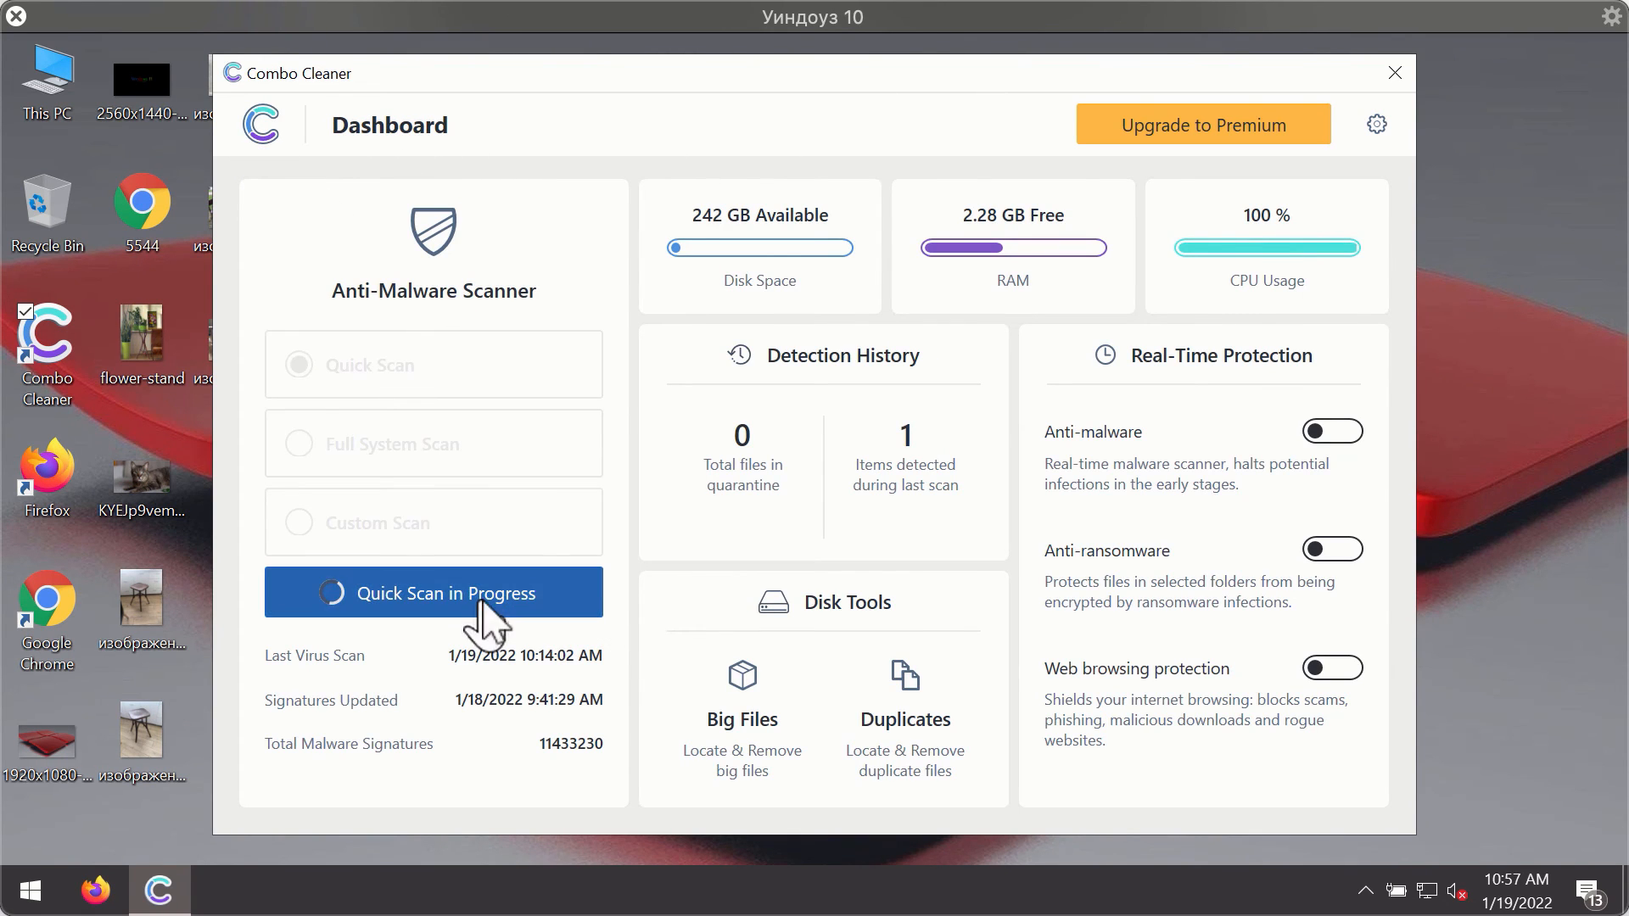
# Step: Return to the Quick Scan in Progress and choose No to keep the scan running
pyautogui.click(433, 592)
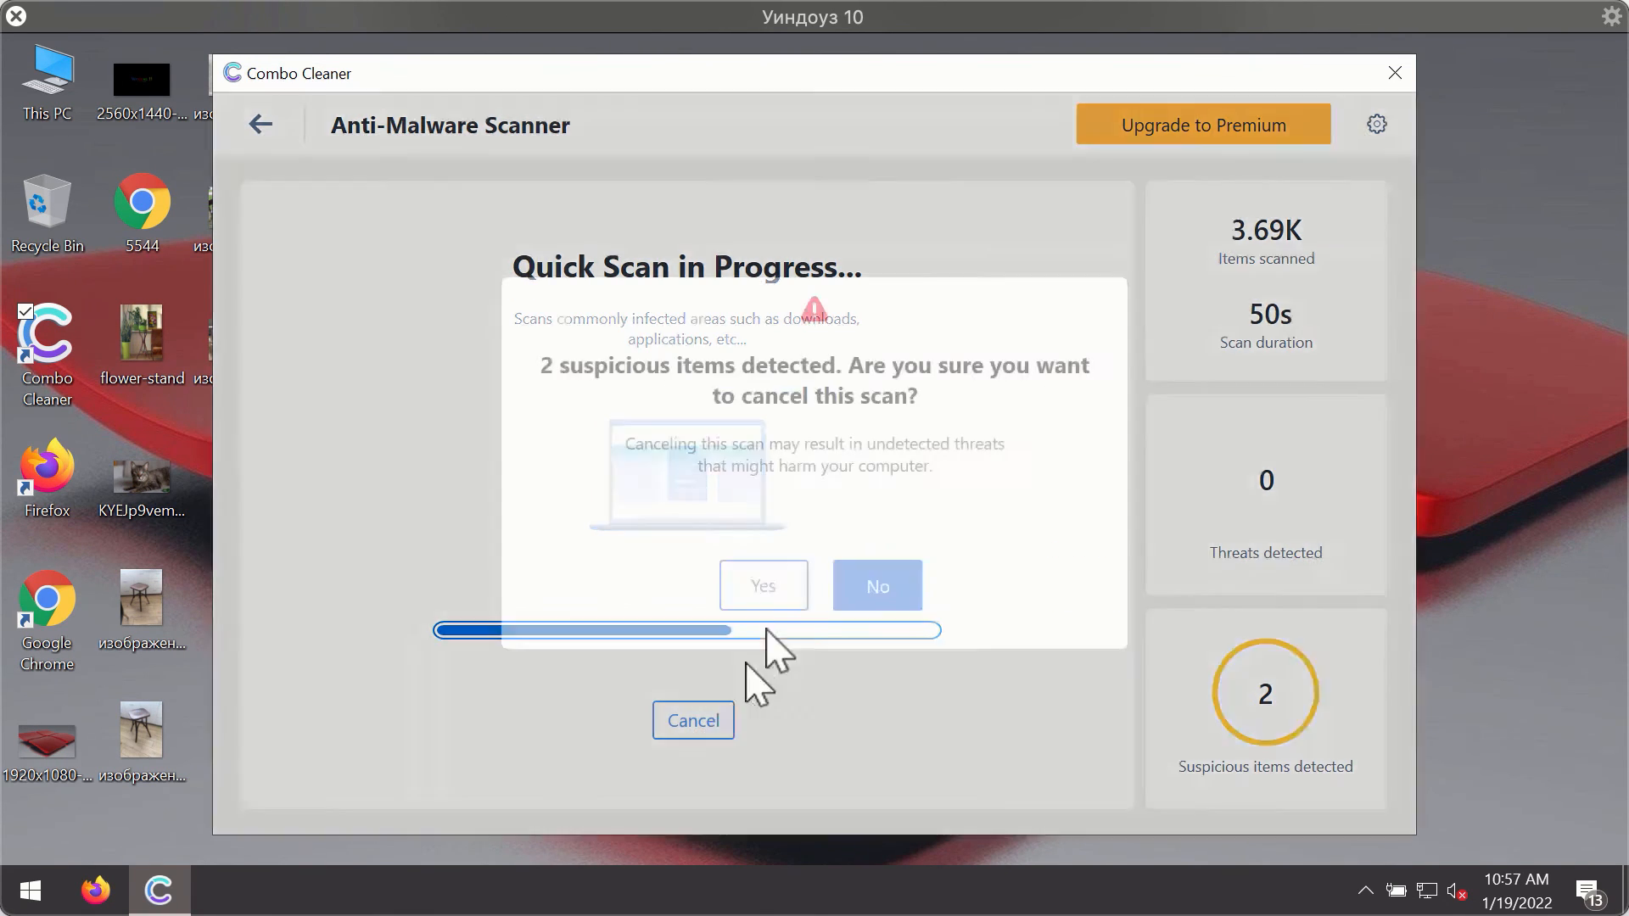
pyautogui.click(762, 585)
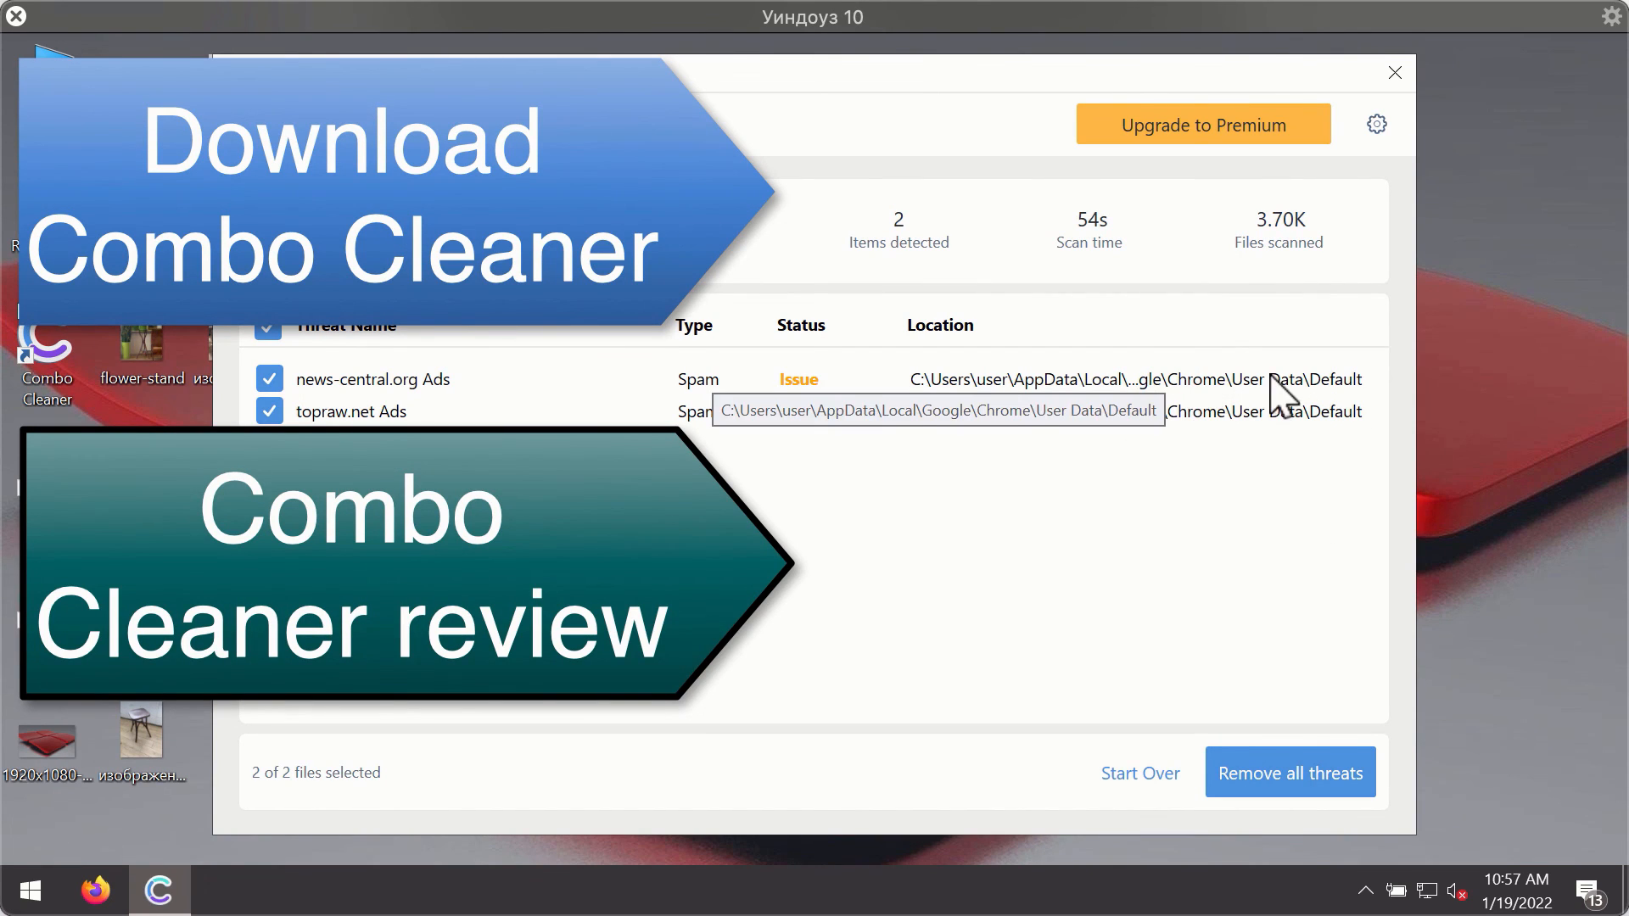
pyautogui.moveTo(1258, 414)
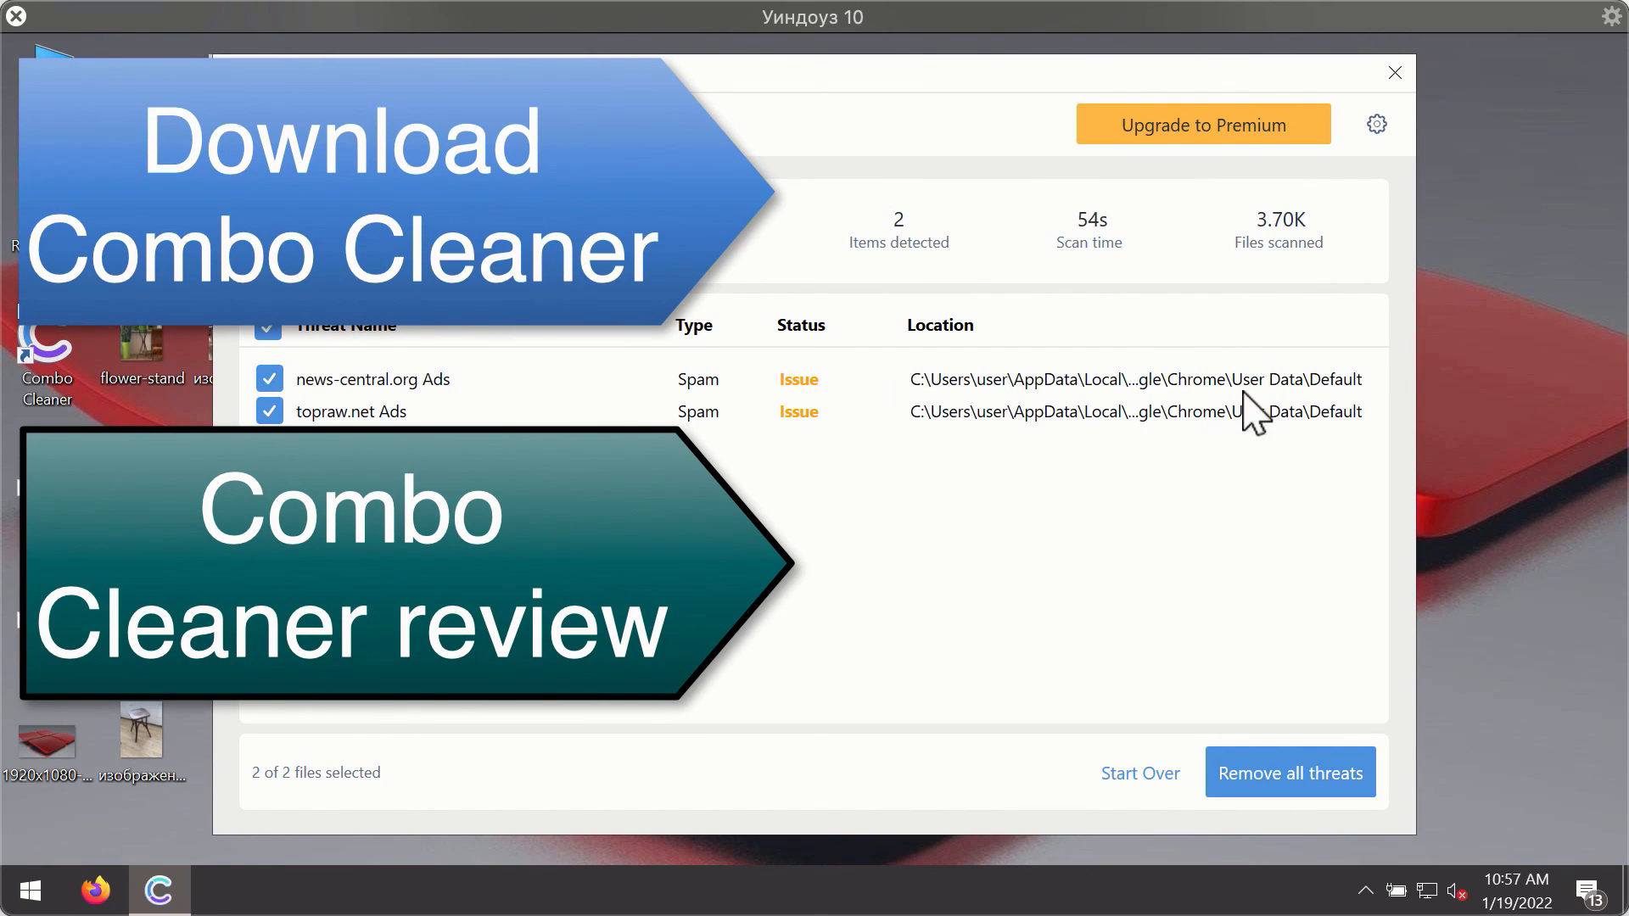
pyautogui.moveTo(1330, 260)
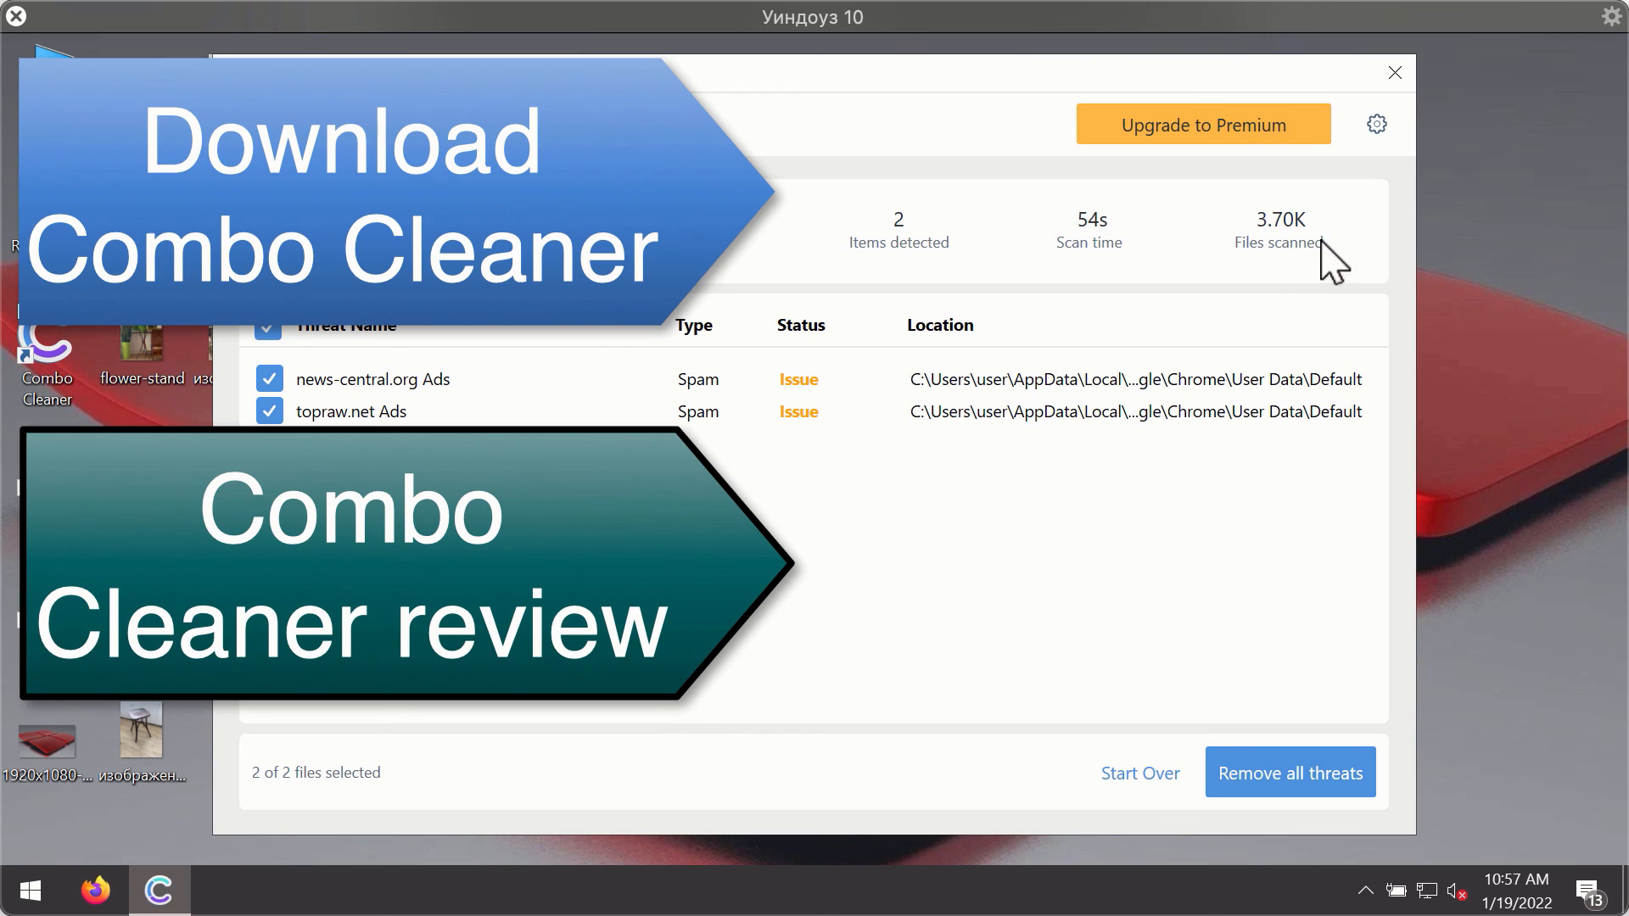
pyautogui.moveTo(1197, 419)
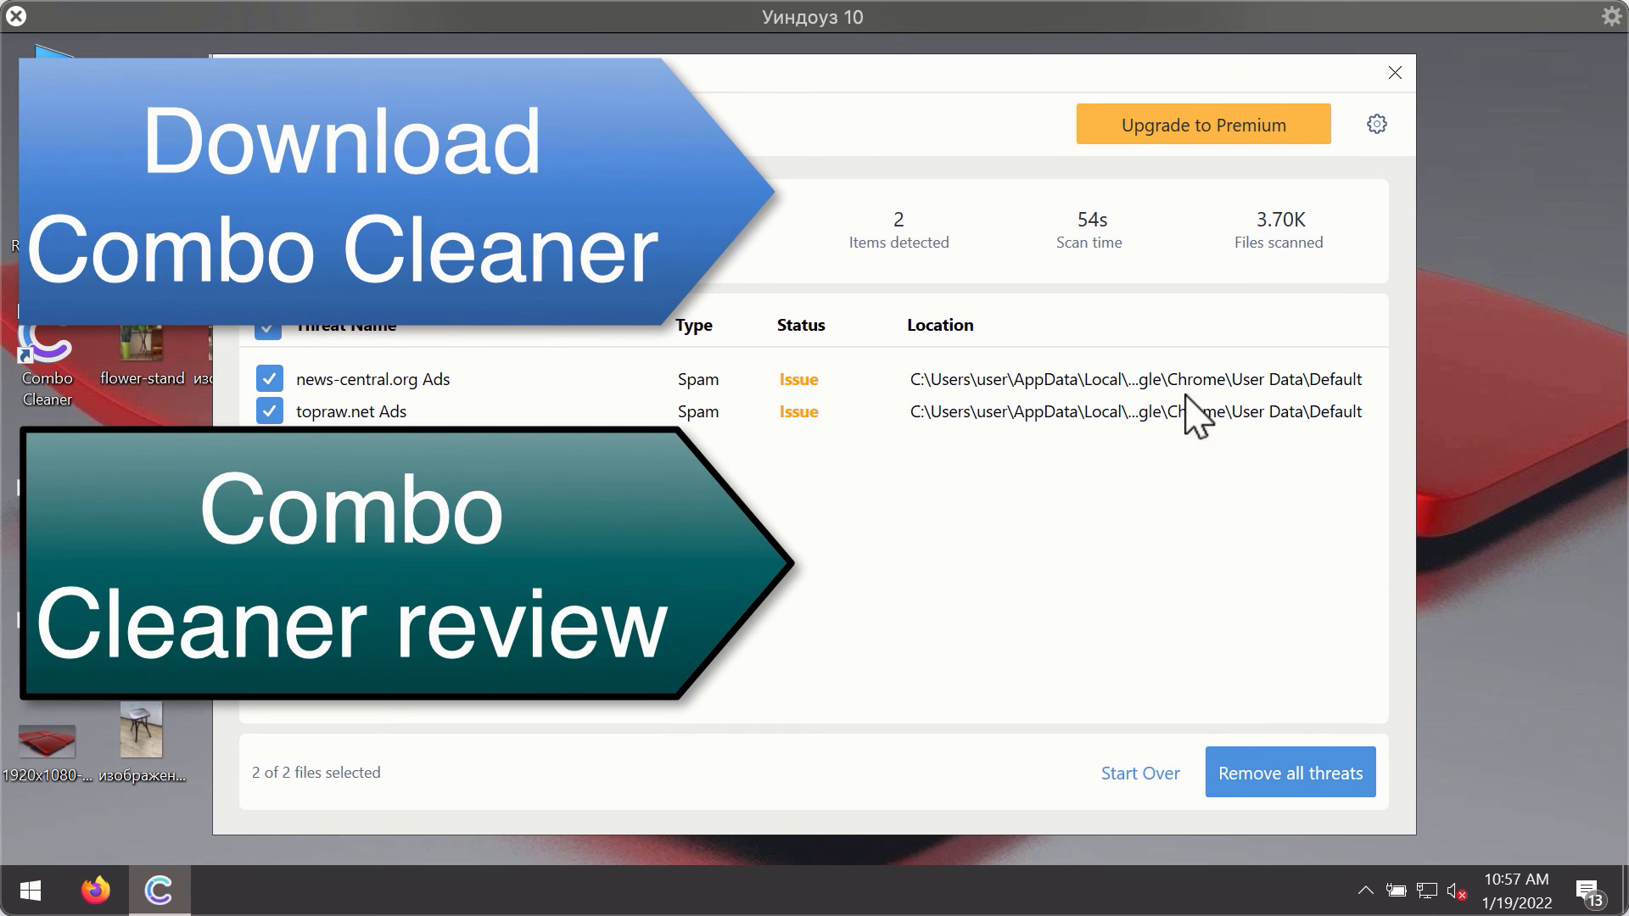
pyautogui.moveTo(1169, 400)
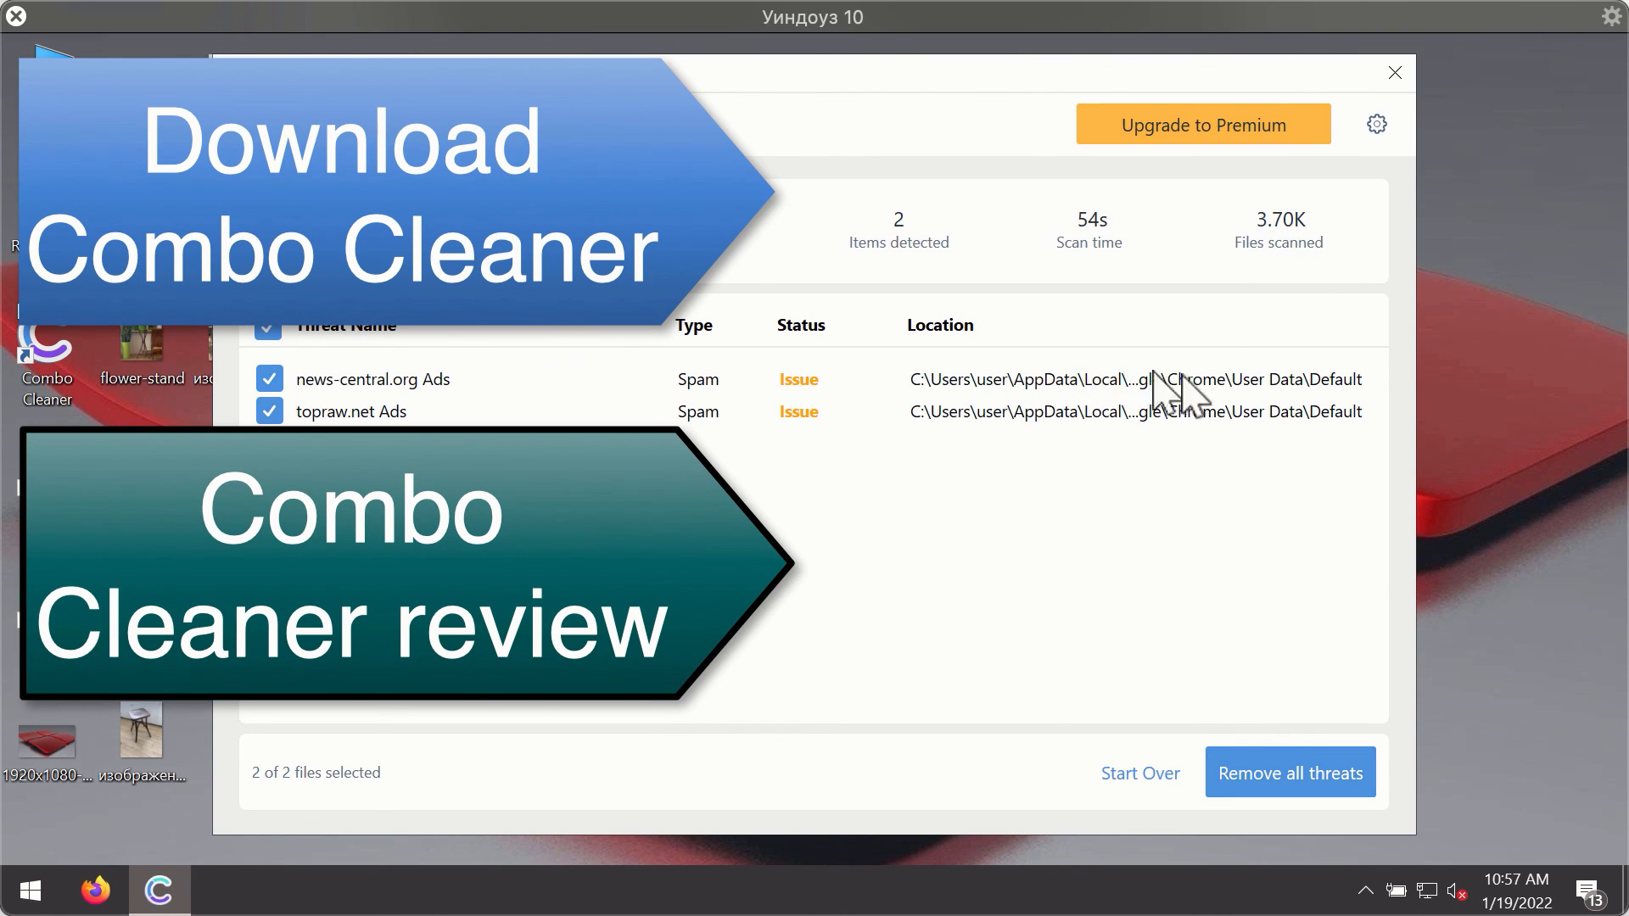
pyautogui.moveTo(1181, 403)
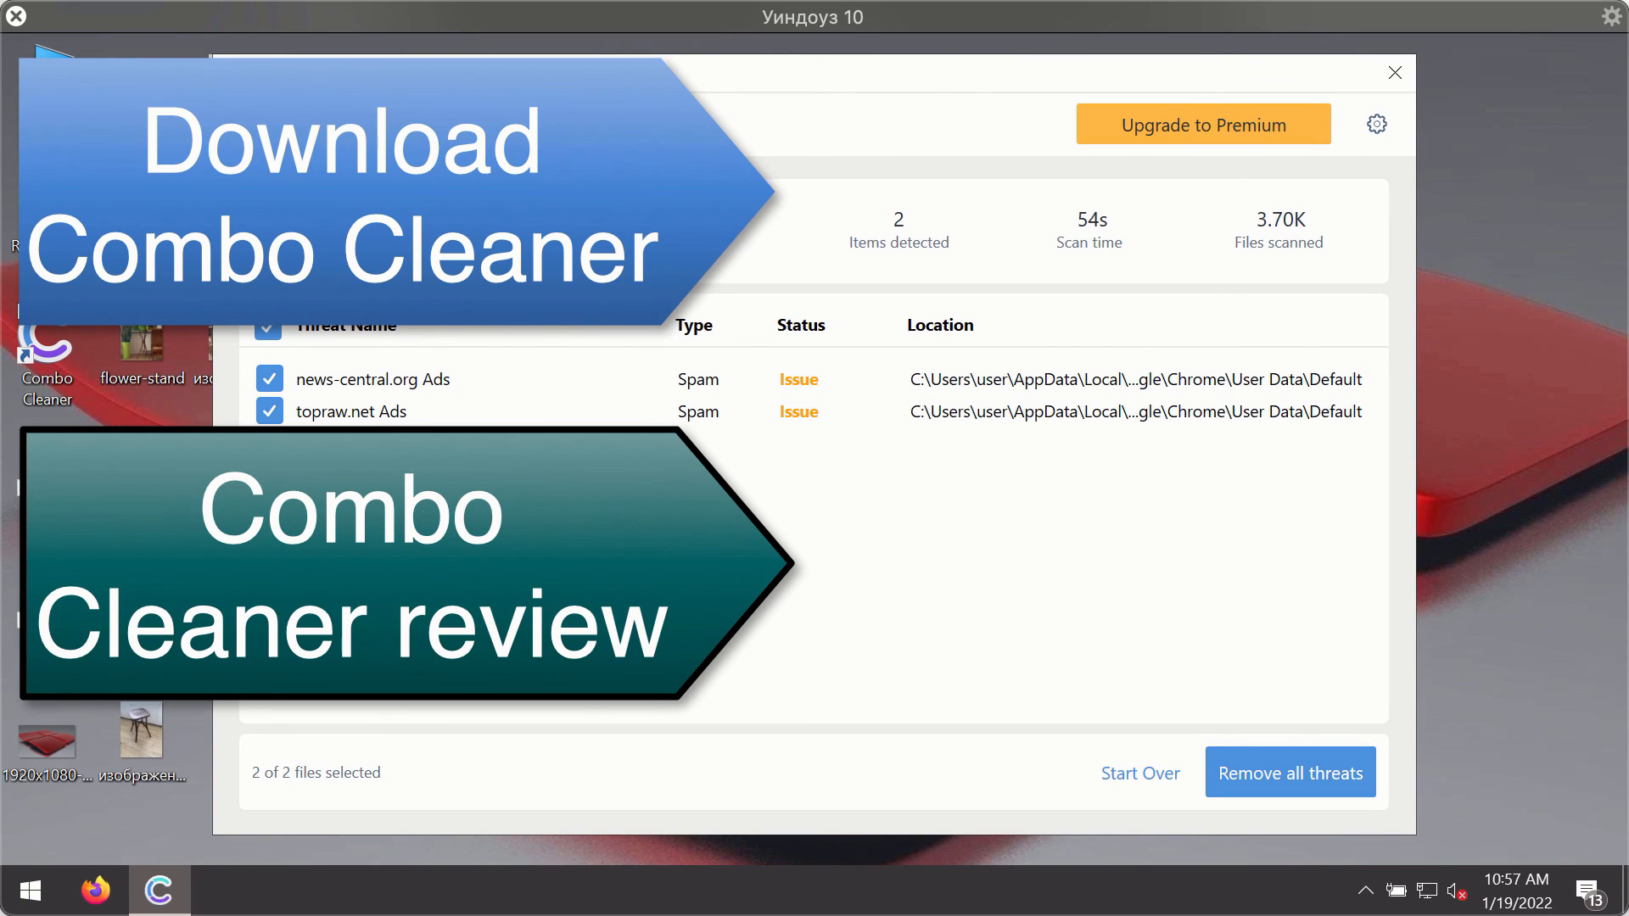